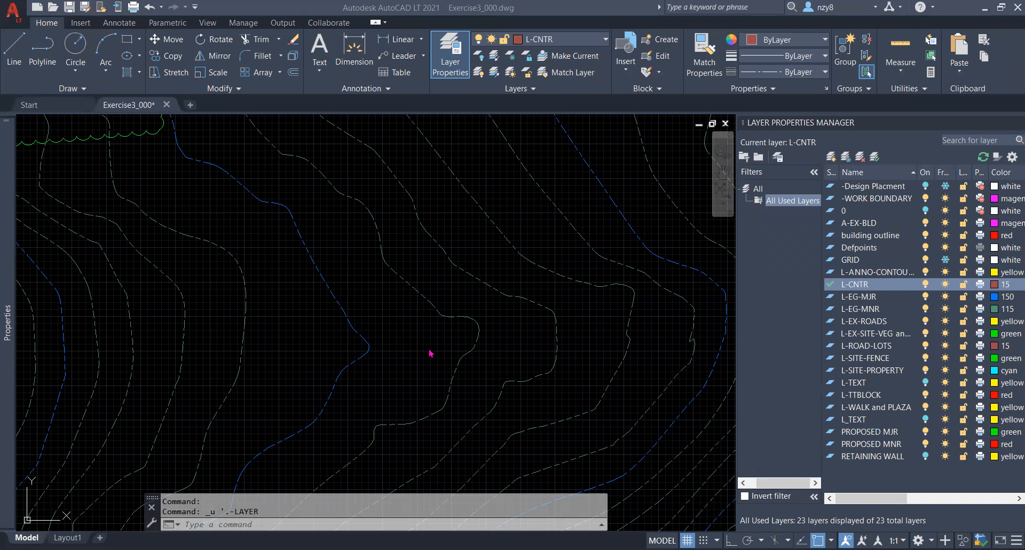
{"action": "mouse_move", "coordinate": [445, 302]}
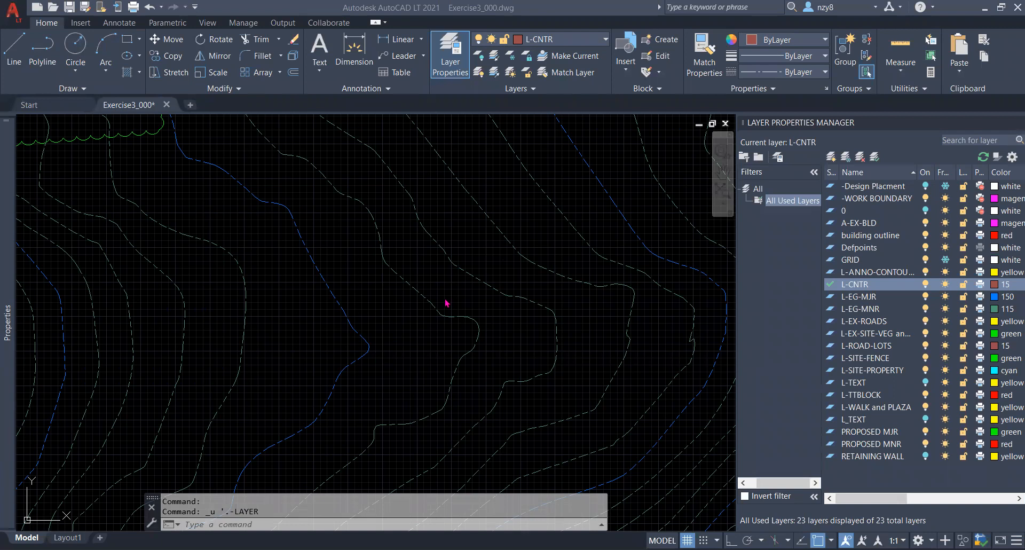
{"action": "mouse_move", "coordinate": [872, 265]}
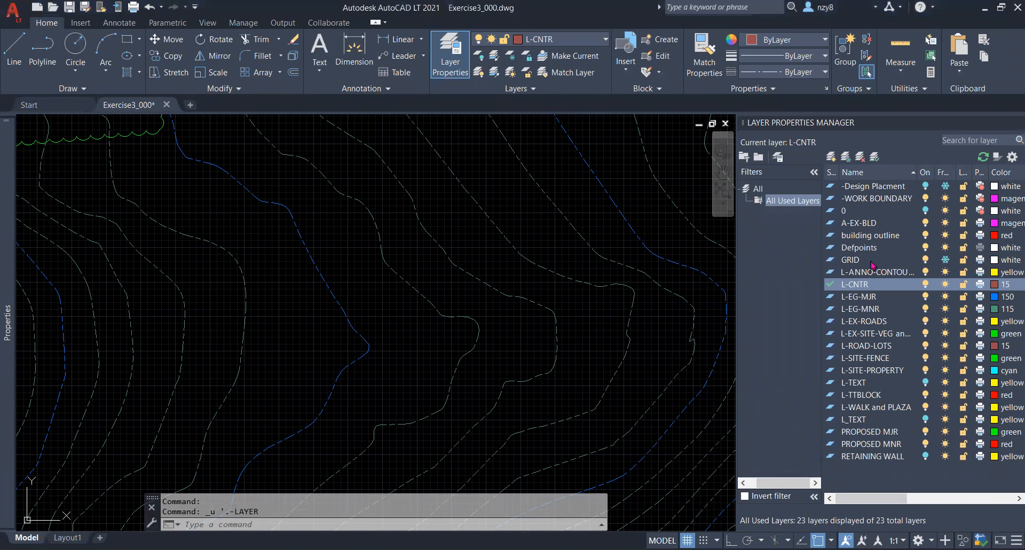
- Add a new layer named L-BIORETENTION, making 24 layers in total
{"action": "left_click", "coordinate": [871, 456]}
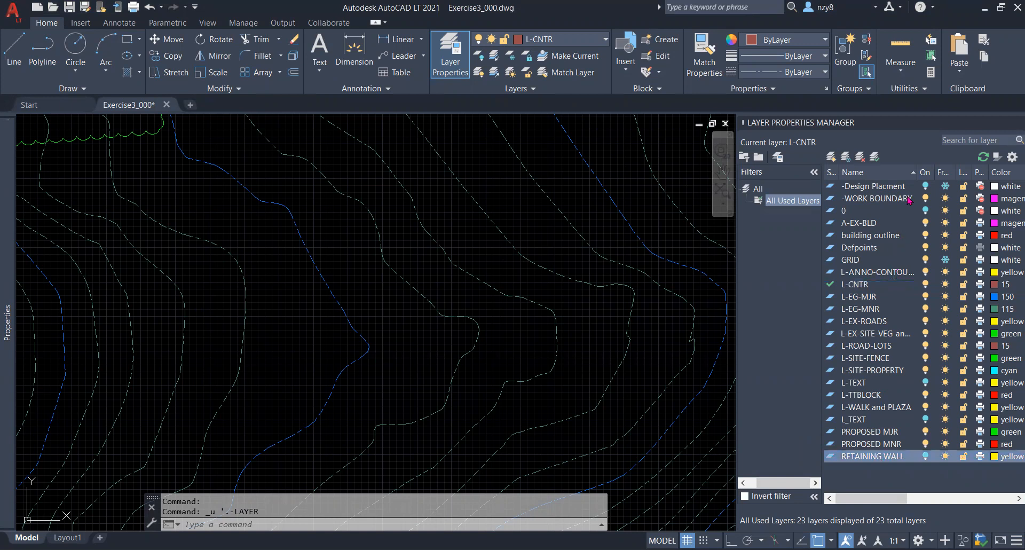
{"action": "mouse_move", "coordinate": [883, 190]}
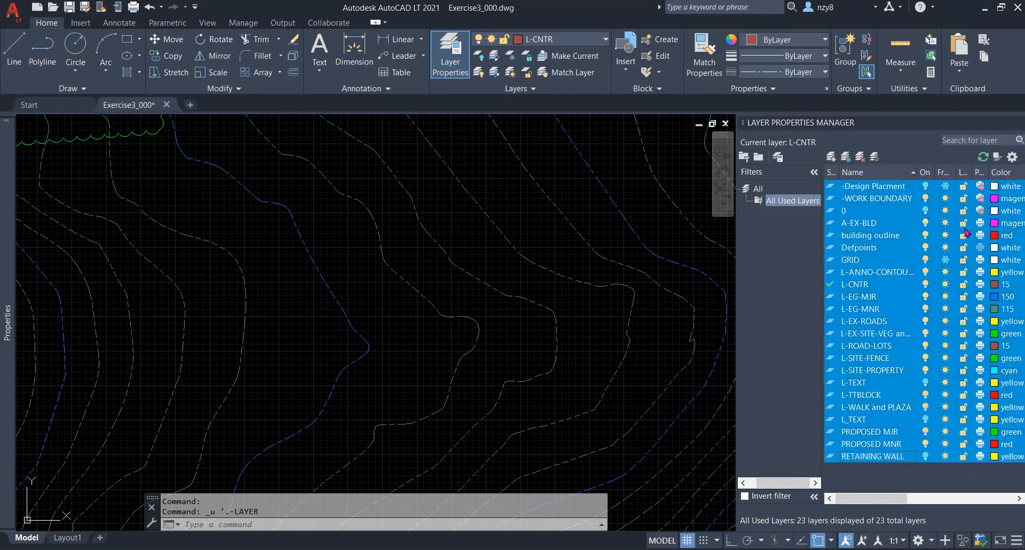
{"action": "left_click", "coordinate": [859, 309]}
{"action": "type", "text": "L-"}
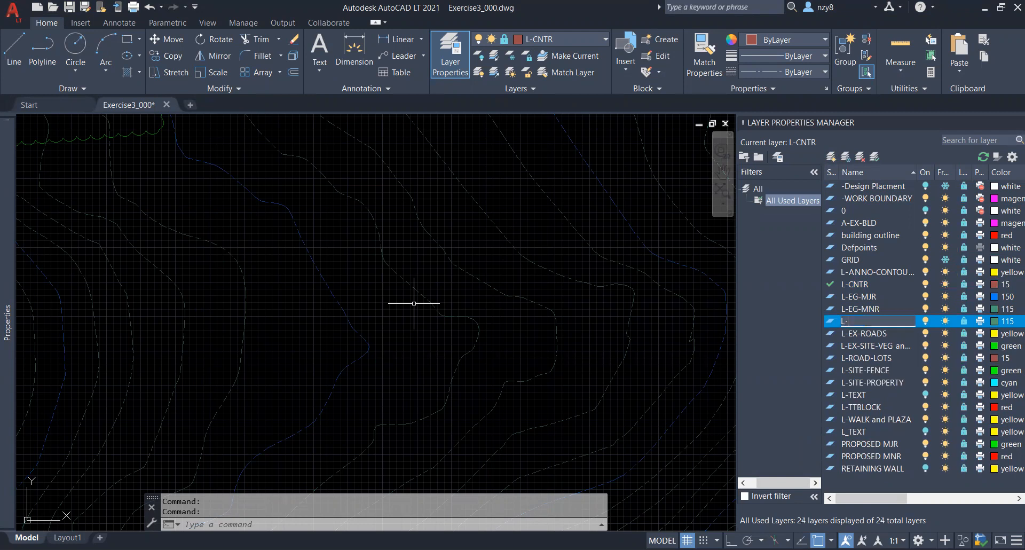
{"action": "type", "text": "BIORETENTION"}
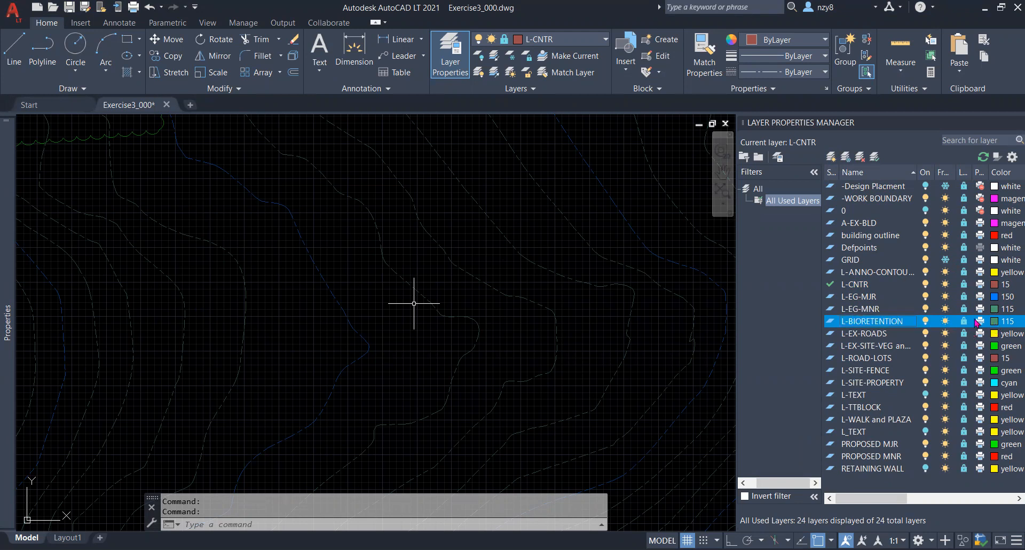
- Change the L-BIORETENTION layer colour from 115 to red
{"action": "left_click", "coordinate": [979, 320]}
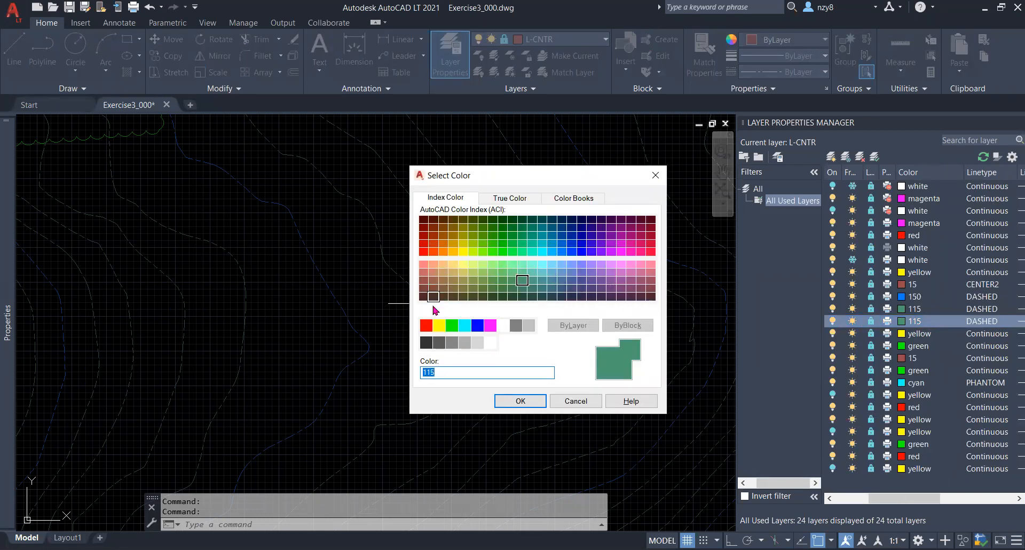
{"action": "left_click", "coordinate": [426, 325]}
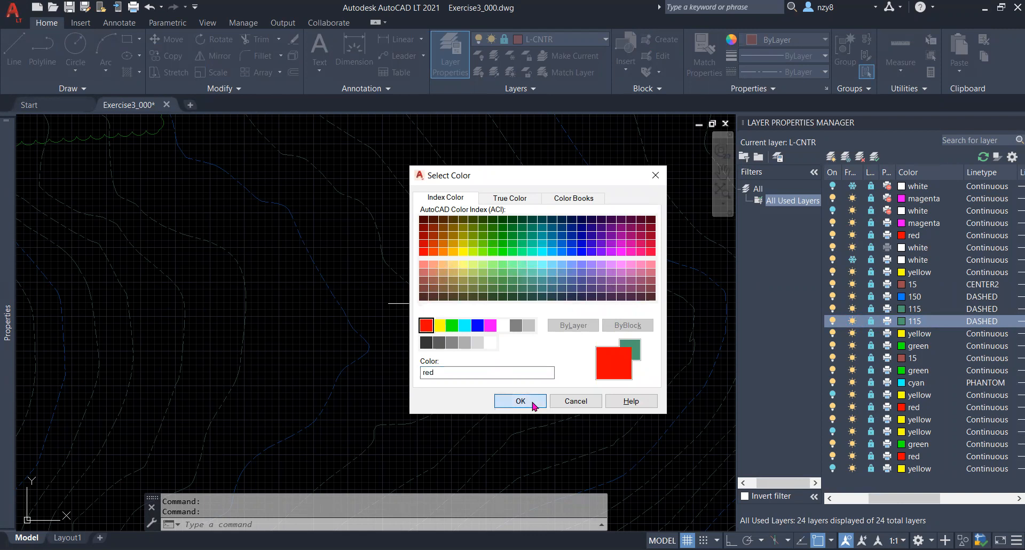
{"action": "left_click", "coordinate": [519, 401]}
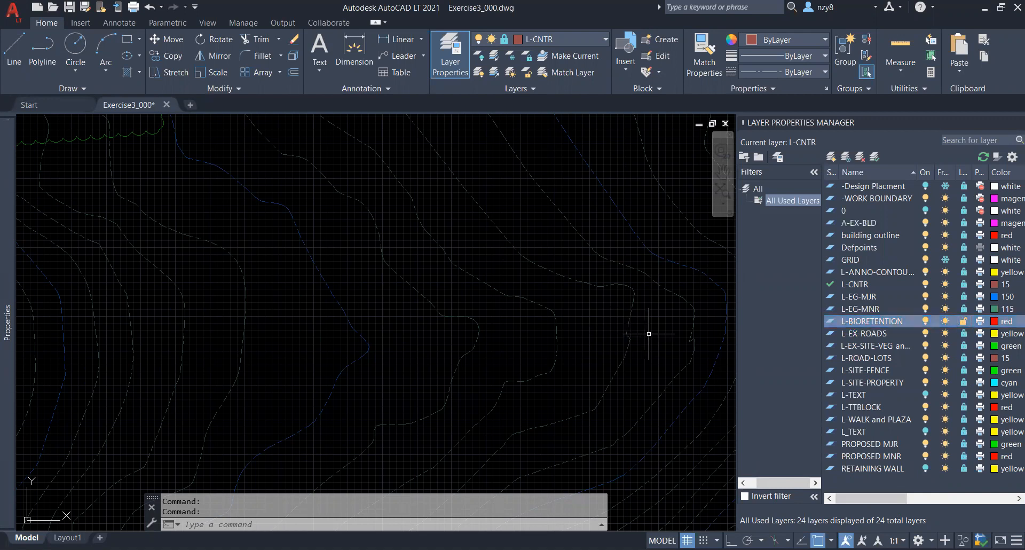
{"action": "mouse_move", "coordinate": [688, 334]}
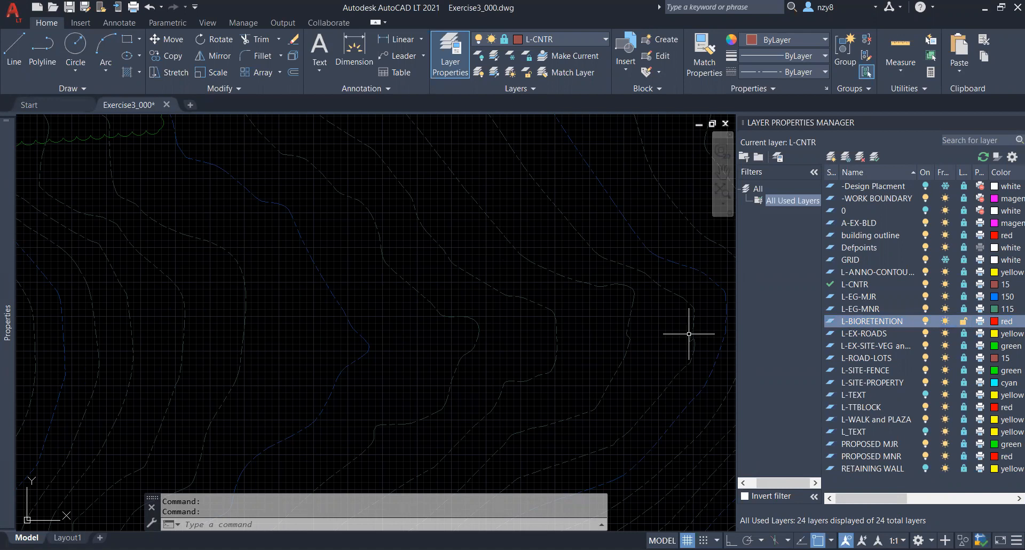
{"action": "mouse_move", "coordinate": [789, 299]}
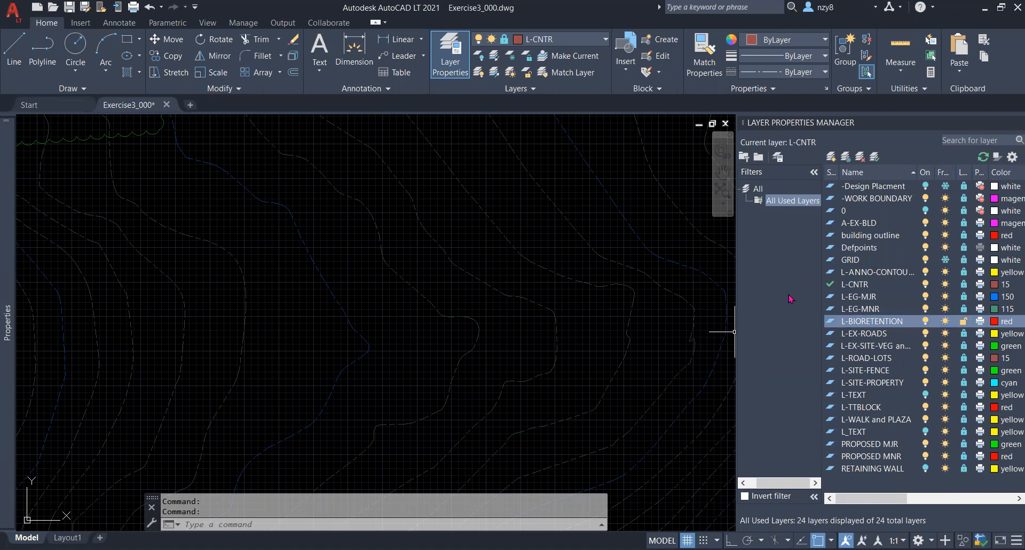
{"action": "mouse_move", "coordinate": [789, 332]}
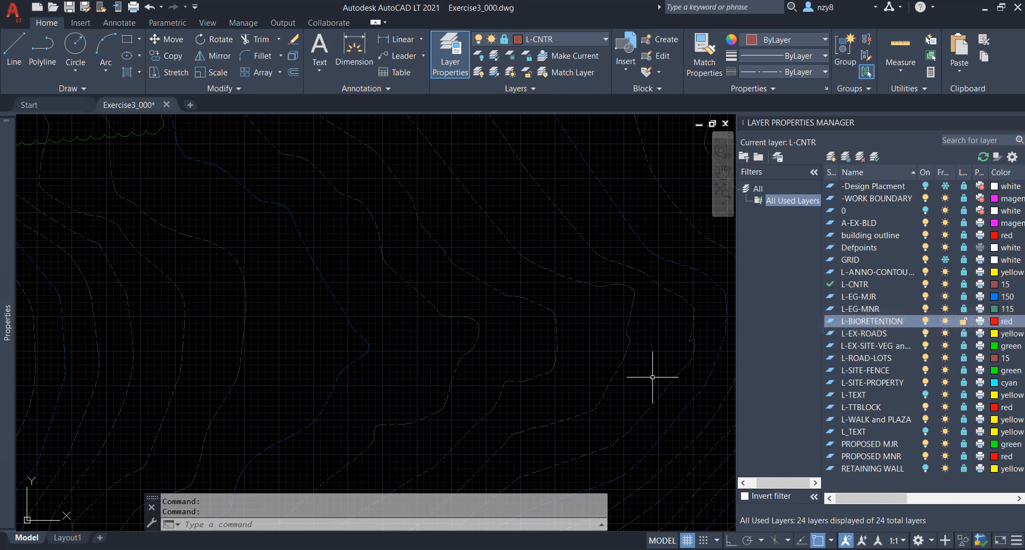
{"action": "mouse_move", "coordinate": [753, 198]}
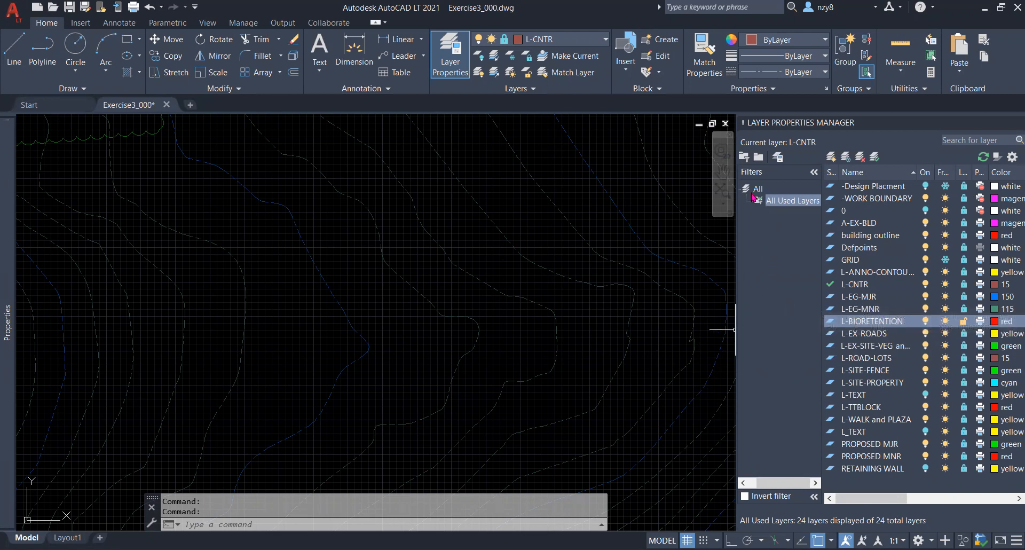
- Create a new group filter under All and rename it Bioretention
{"action": "left_click", "coordinate": [758, 188]}
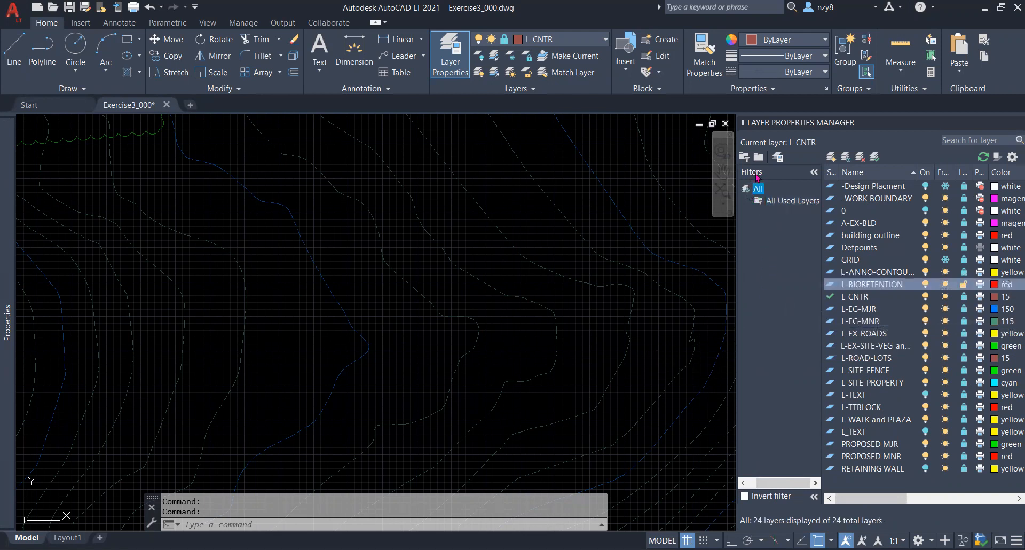
{"action": "right_click", "coordinate": [758, 188]}
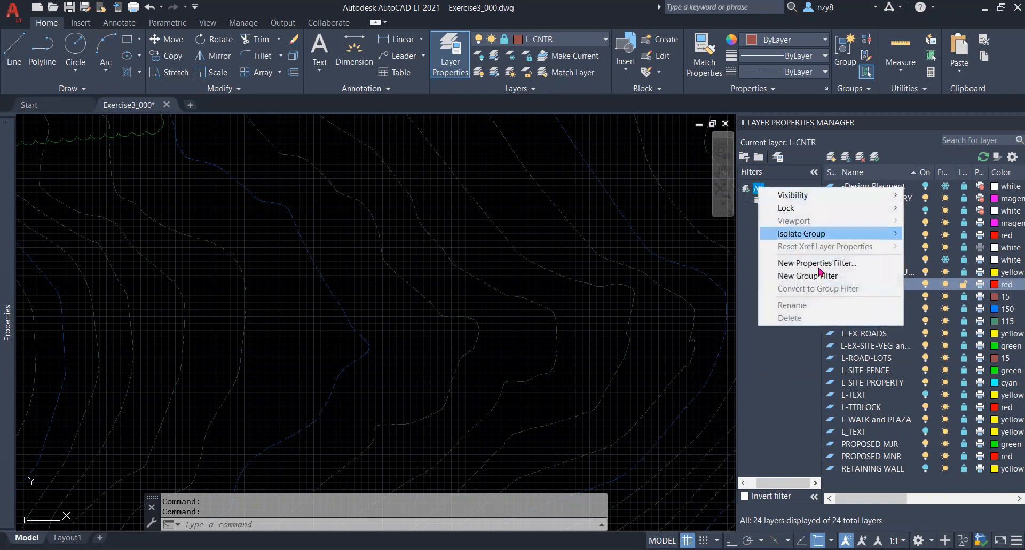
{"action": "left_click", "coordinate": [807, 275]}
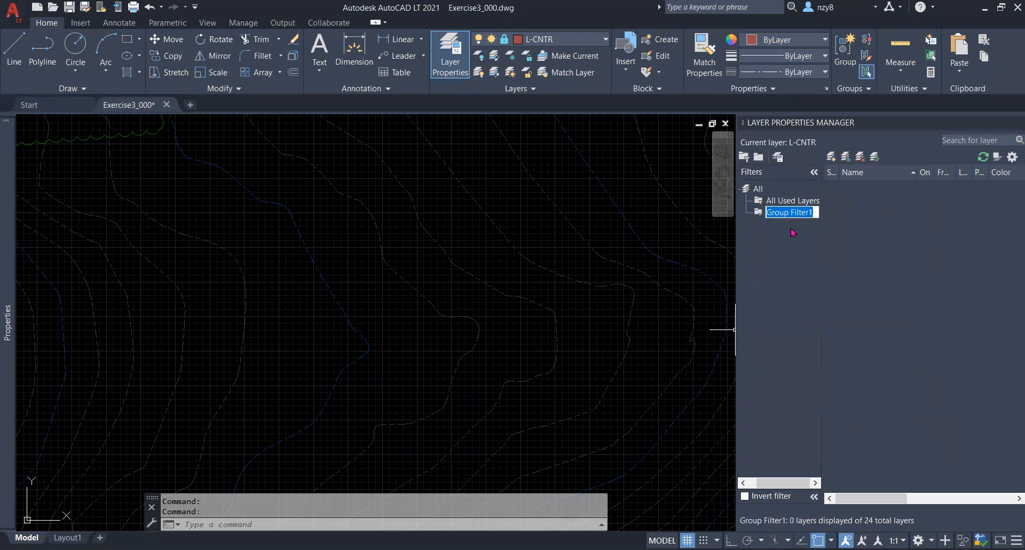
{"action": "type", "text": "B"}
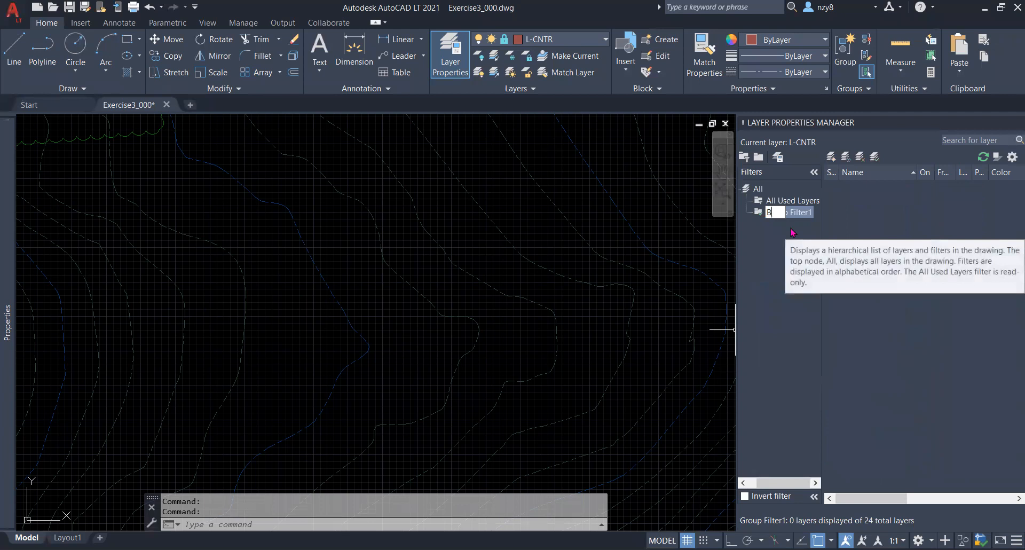
{"action": "type", "text": "E"}
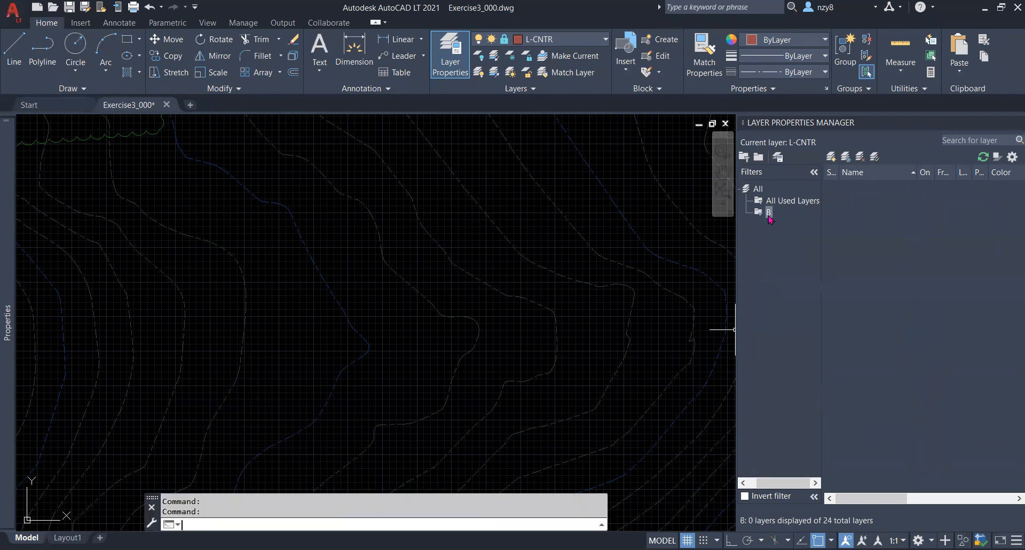
{"action": "right_click", "coordinate": [769, 212]}
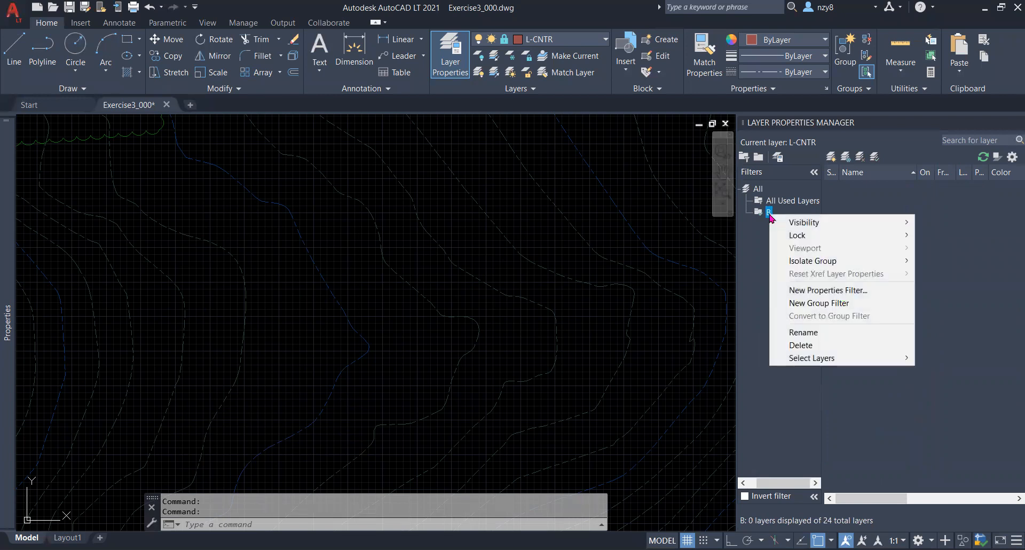
{"action": "mouse_move", "coordinate": [838, 336]}
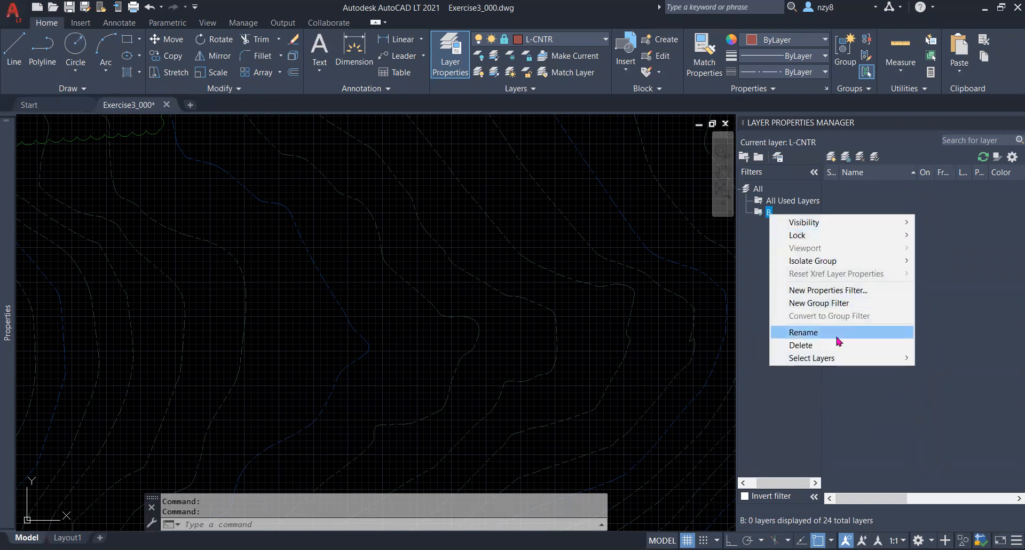
{"action": "left_click", "coordinate": [803, 333]}
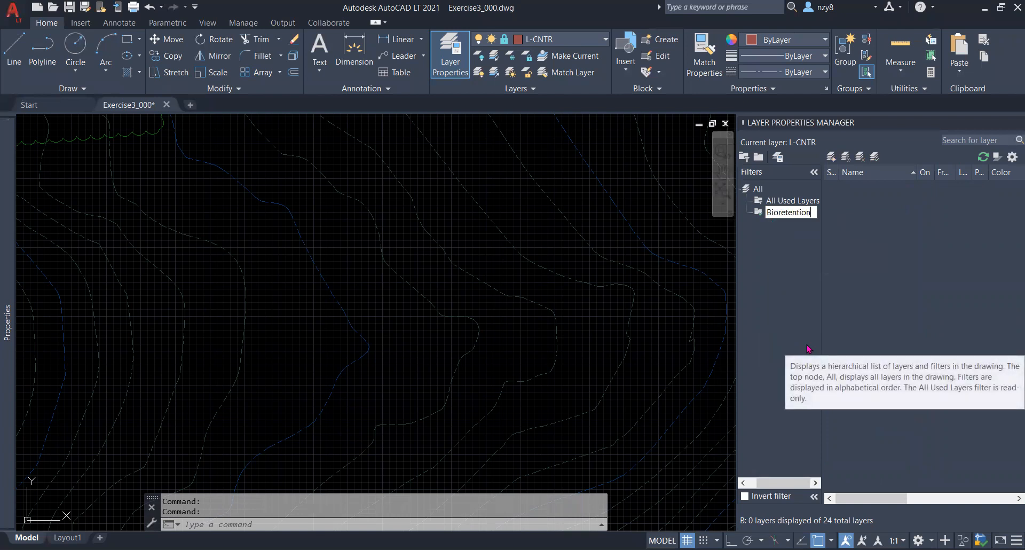
{"action": "left_click", "coordinate": [789, 212]}
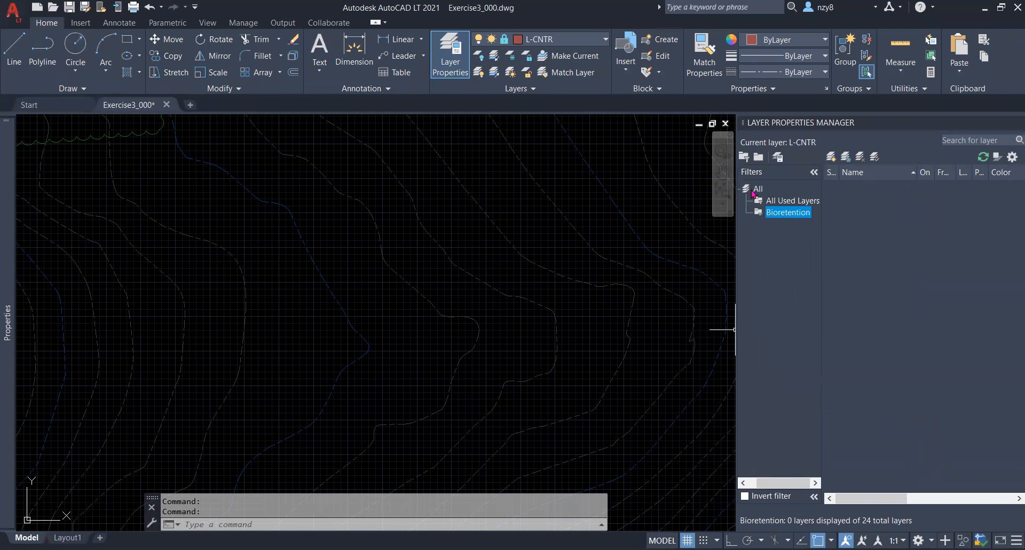
- Put L-BIORETENTION in the Bioretention filter so it lists 1 of 24 layers
{"action": "left_click", "coordinate": [760, 188]}
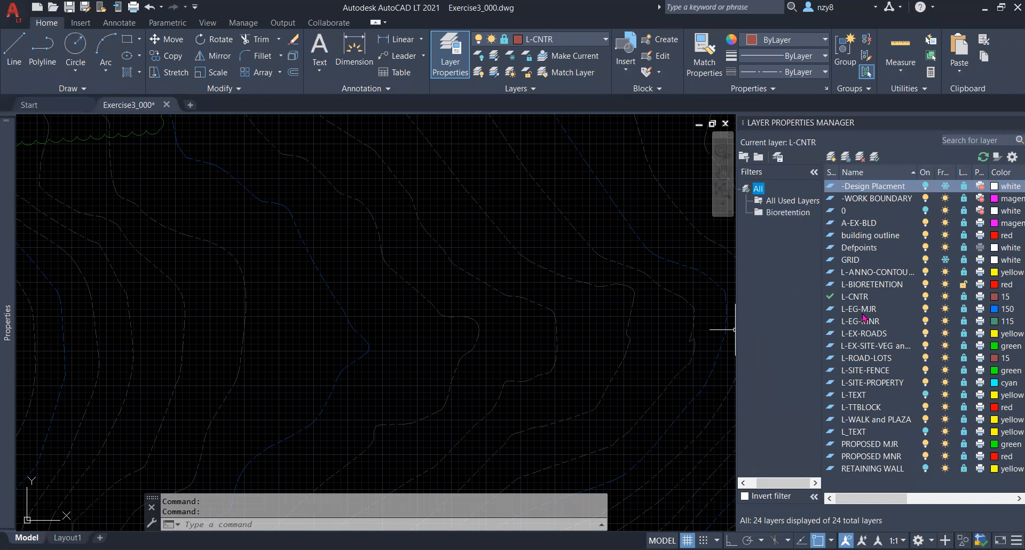
{"action": "mouse_move", "coordinate": [870, 312]}
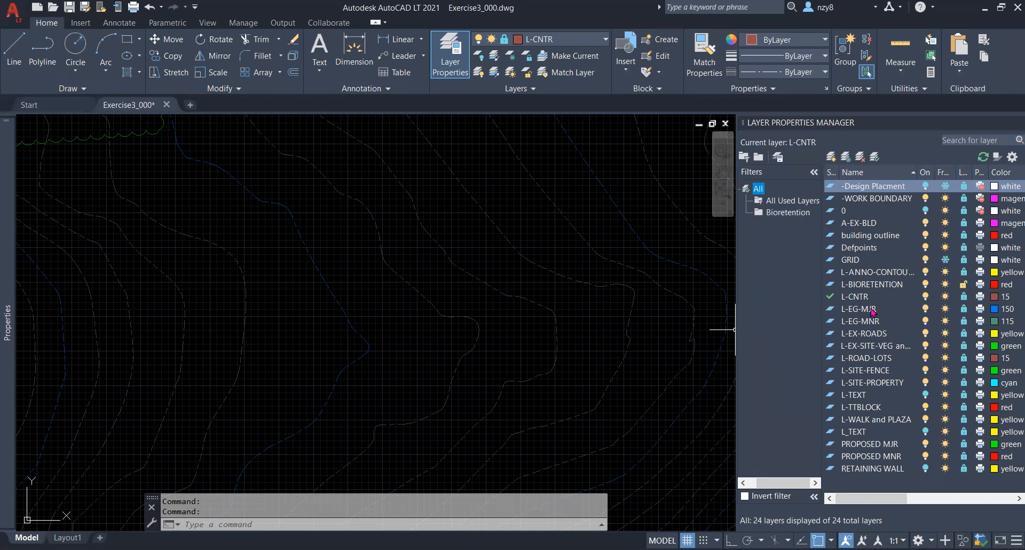
{"action": "left_click", "coordinate": [871, 284]}
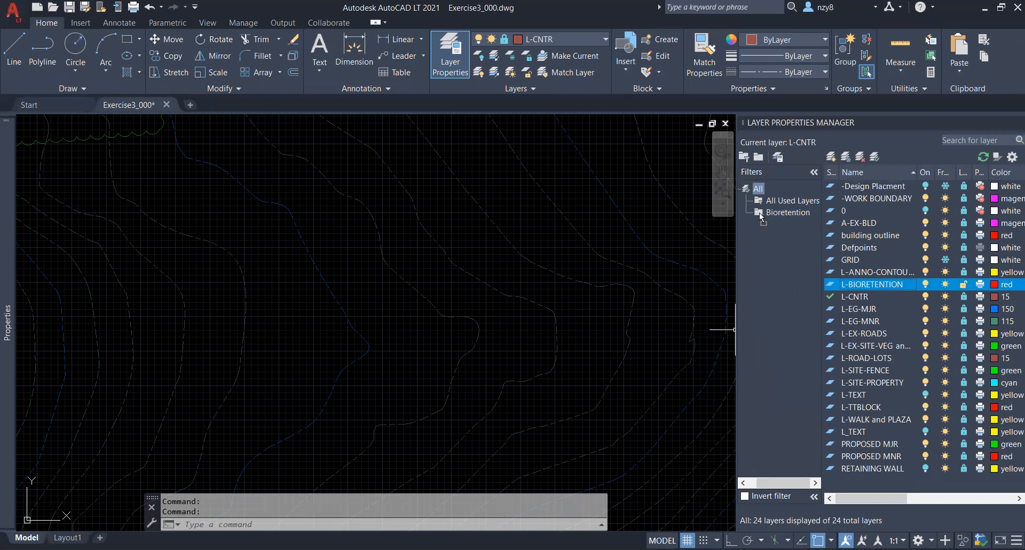
{"action": "mouse_move", "coordinate": [760, 218]}
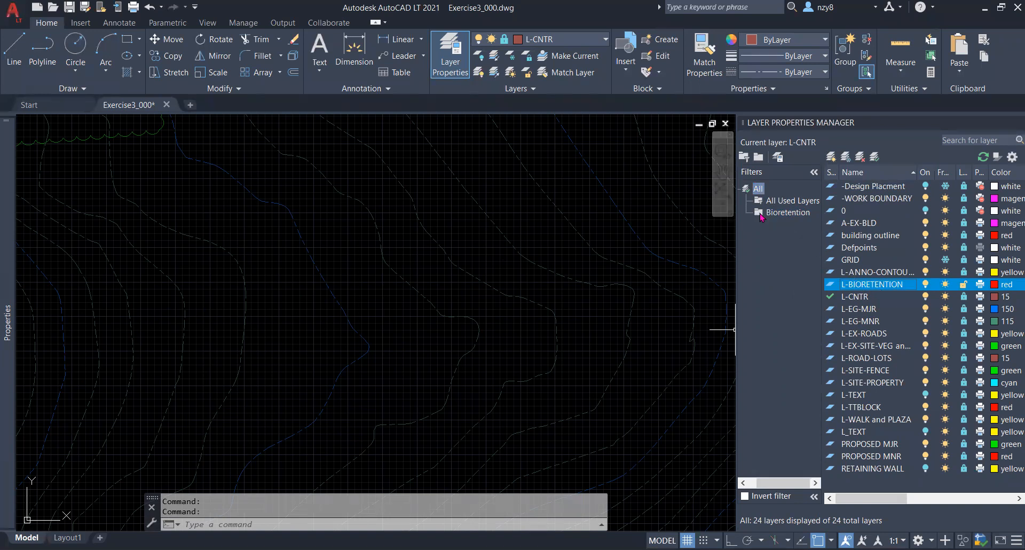
{"action": "left_click", "coordinate": [788, 212]}
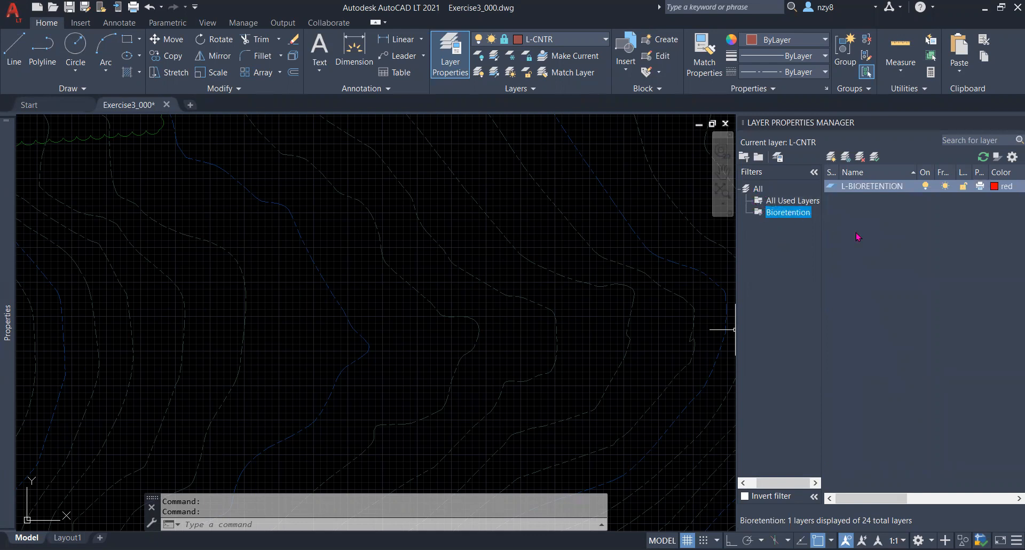
{"action": "mouse_move", "coordinate": [810, 206]}
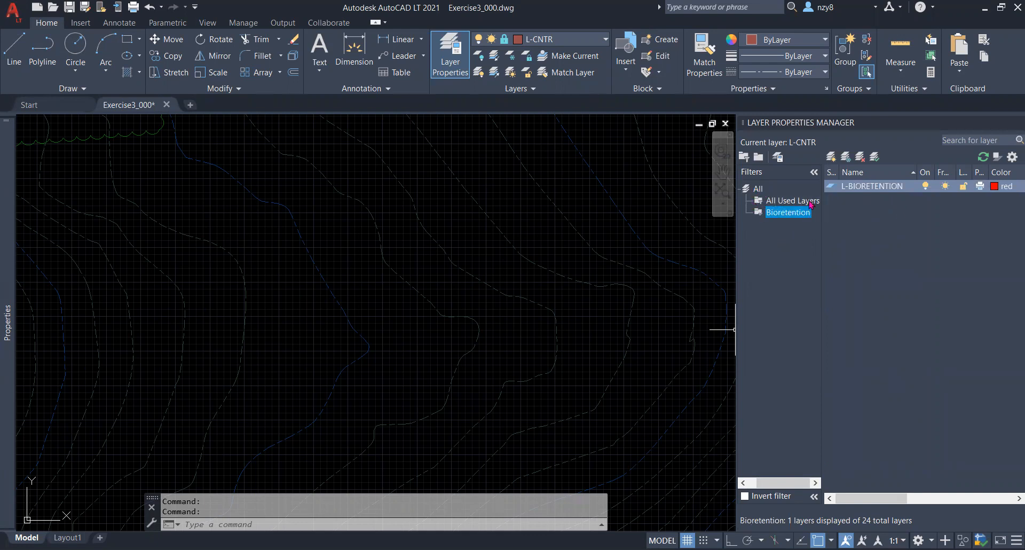
{"action": "mouse_move", "coordinate": [794, 241]}
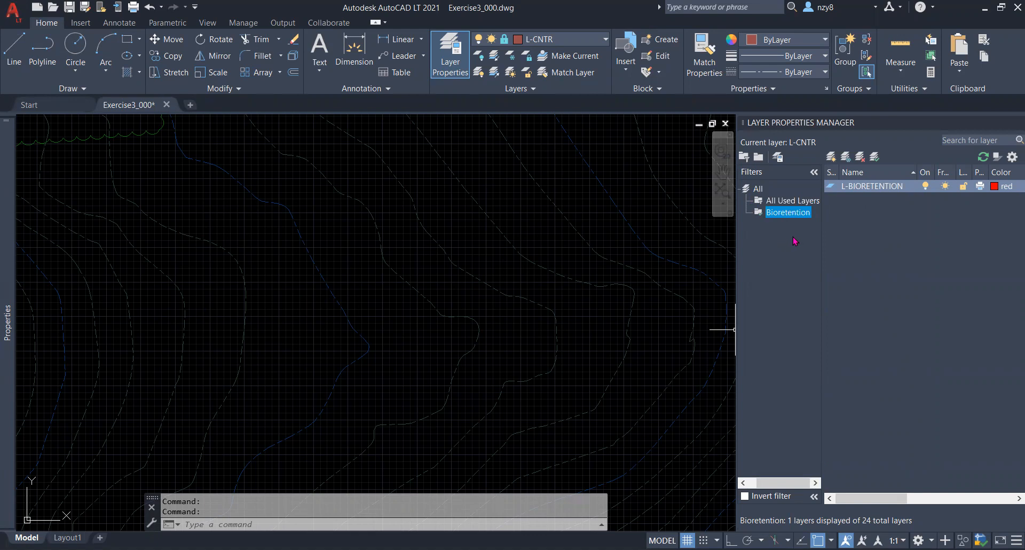
{"action": "mouse_move", "coordinate": [793, 205]}
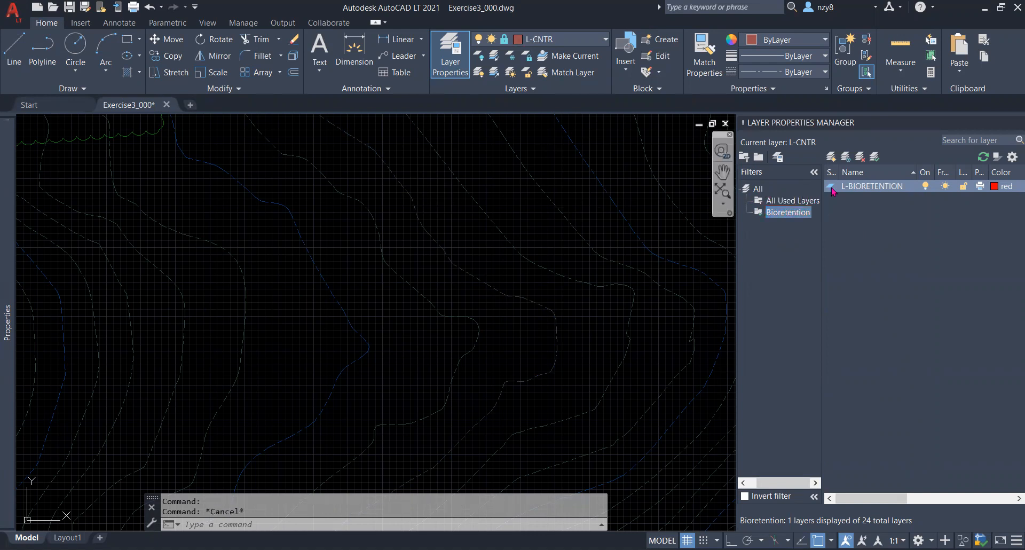
- Make L-BIORETENTION current, set its linetype to Continuous, and erase the test line
{"action": "double_click", "coordinate": [871, 186]}
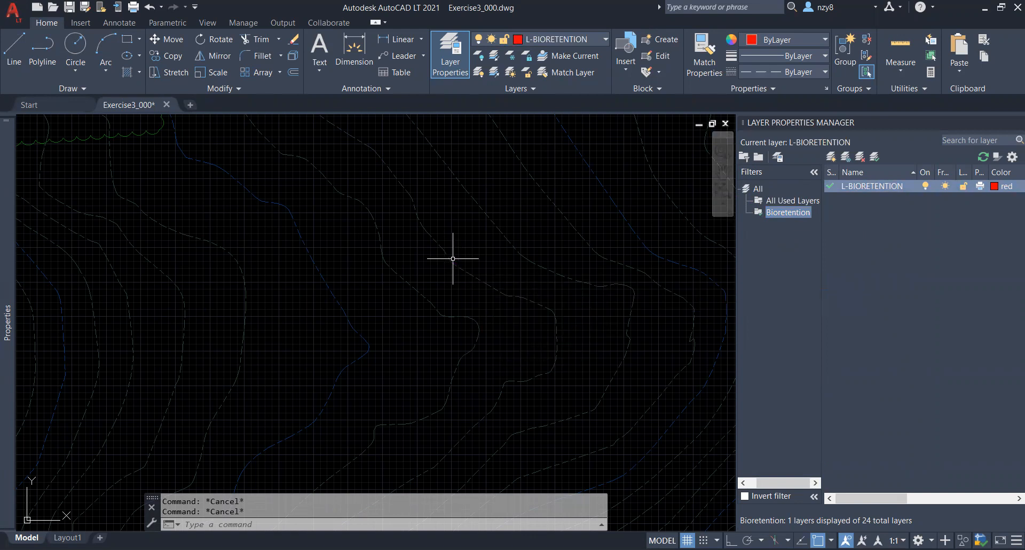
{"action": "mouse_move", "coordinate": [459, 257]}
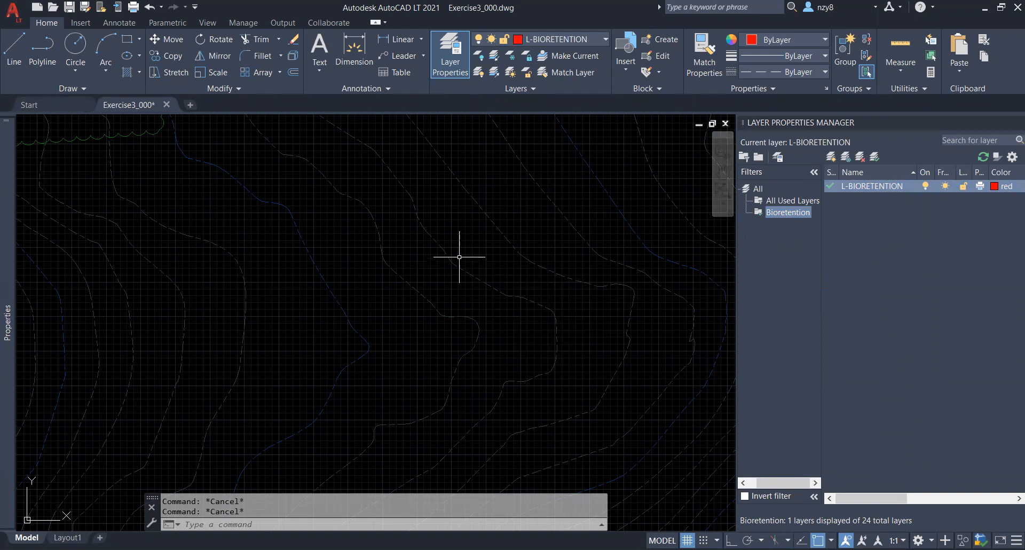
{"action": "left_click", "coordinate": [429, 303]}
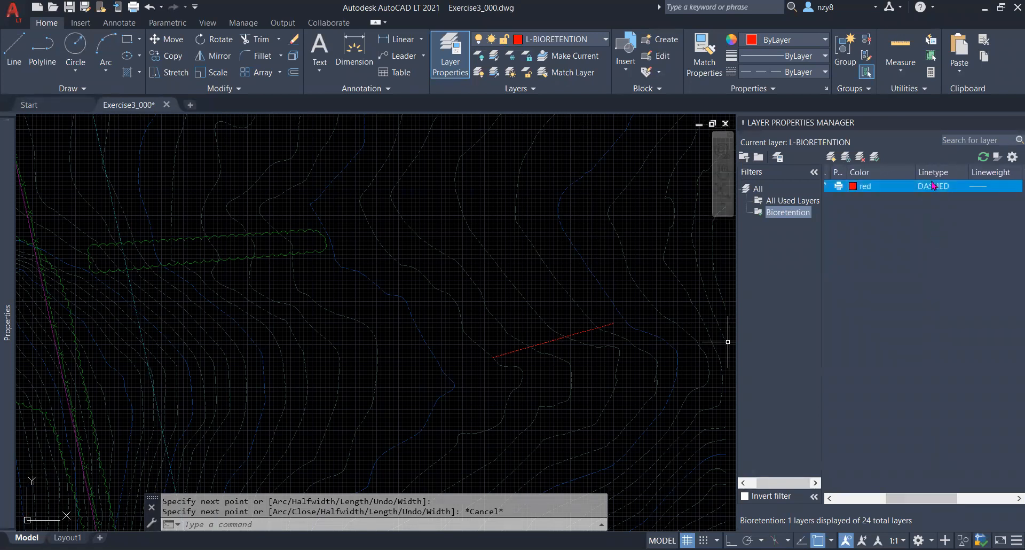
{"action": "left_click", "coordinate": [932, 186]}
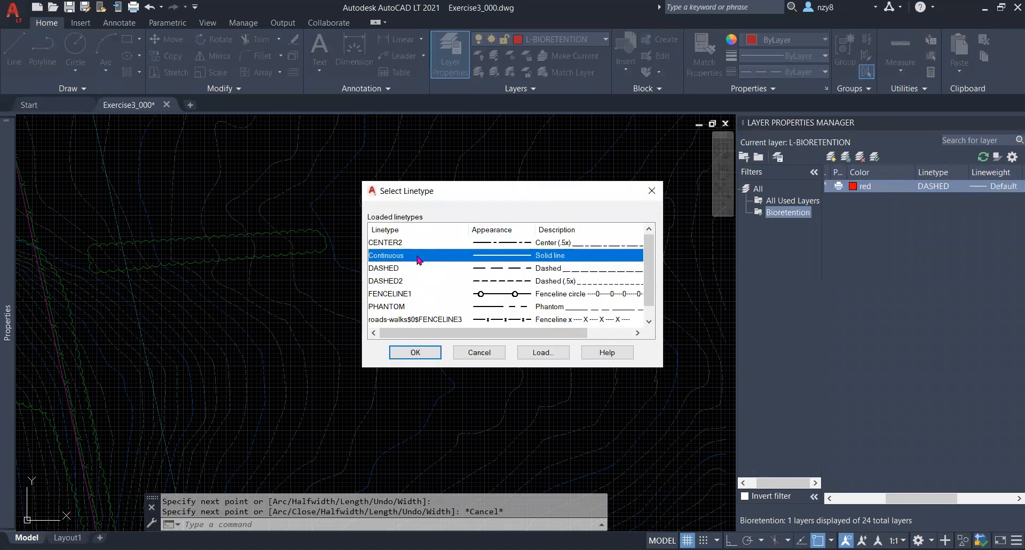
{"action": "left_click", "coordinate": [414, 352]}
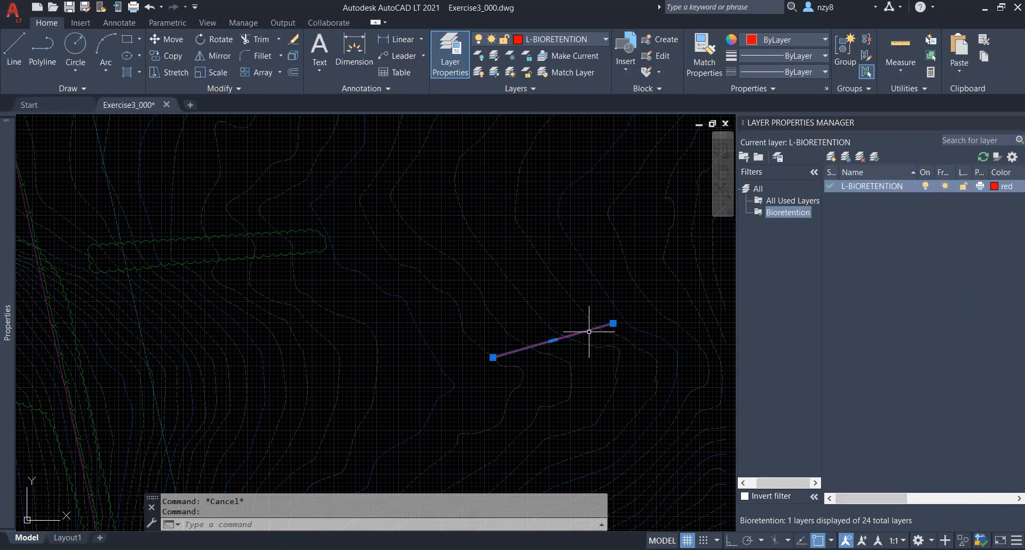
{"action": "key", "text": "Delete"}
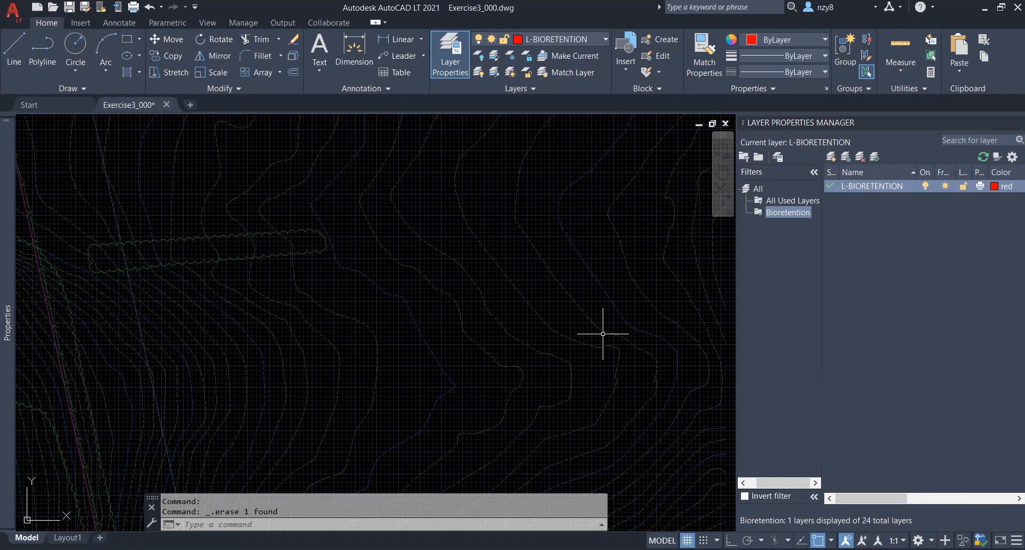
- Draw a closed four-sided red polyline around the bioretention area
{"action": "left_click", "coordinate": [624, 323]}
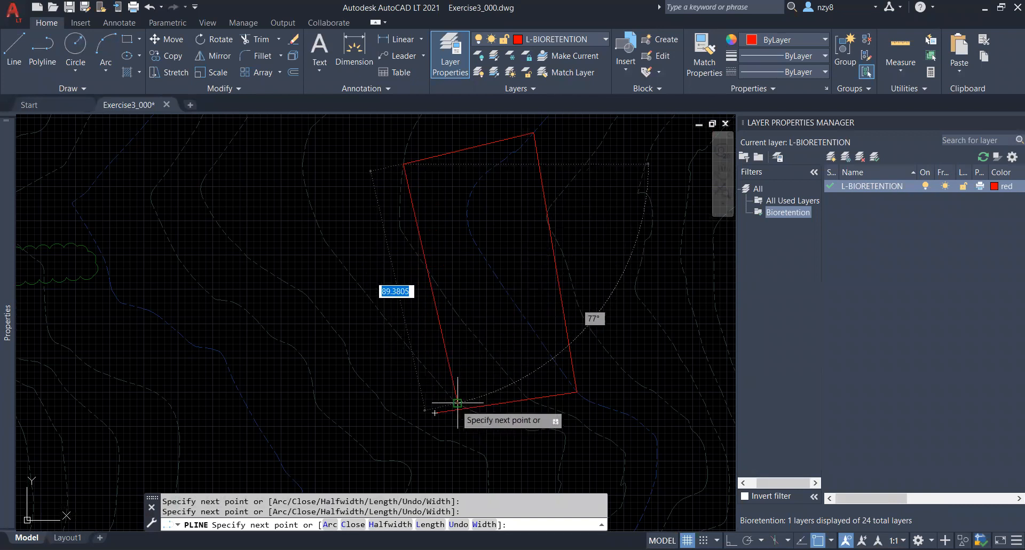
{"action": "mouse_move", "coordinate": [435, 414]}
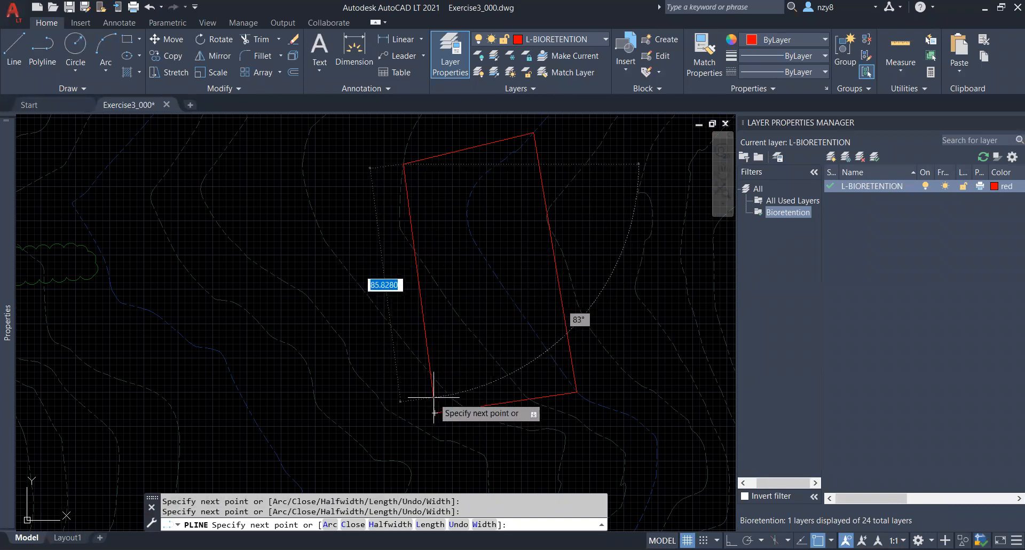
{"action": "mouse_move", "coordinate": [433, 413]}
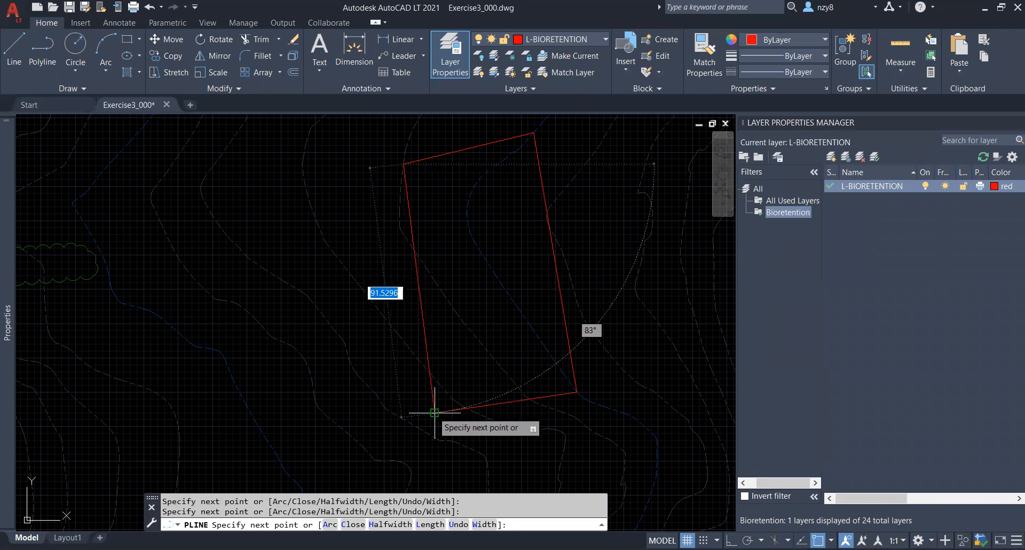
{"action": "mouse_move", "coordinate": [434, 412]}
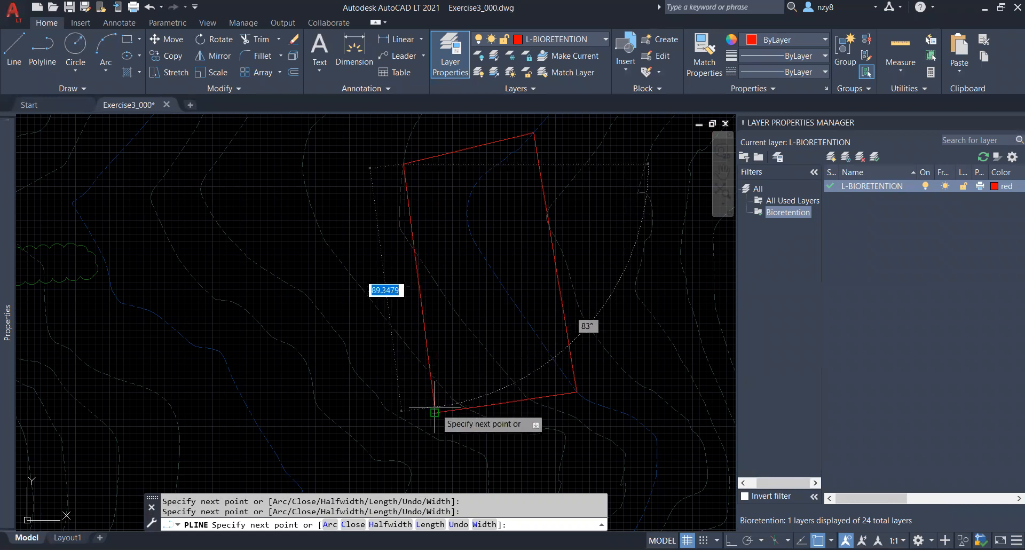
{"action": "mouse_move", "coordinate": [434, 412]}
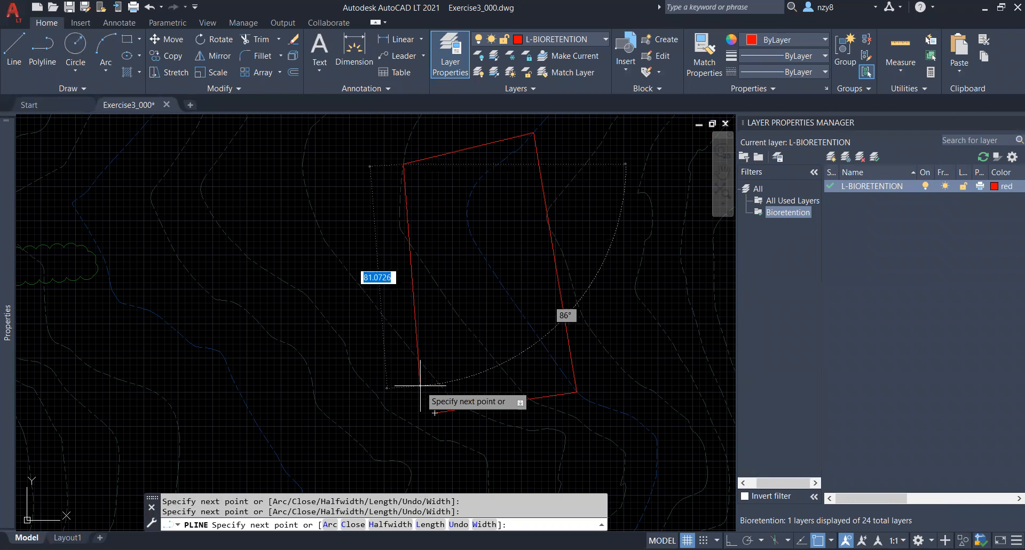
{"action": "type", "text": "c"}
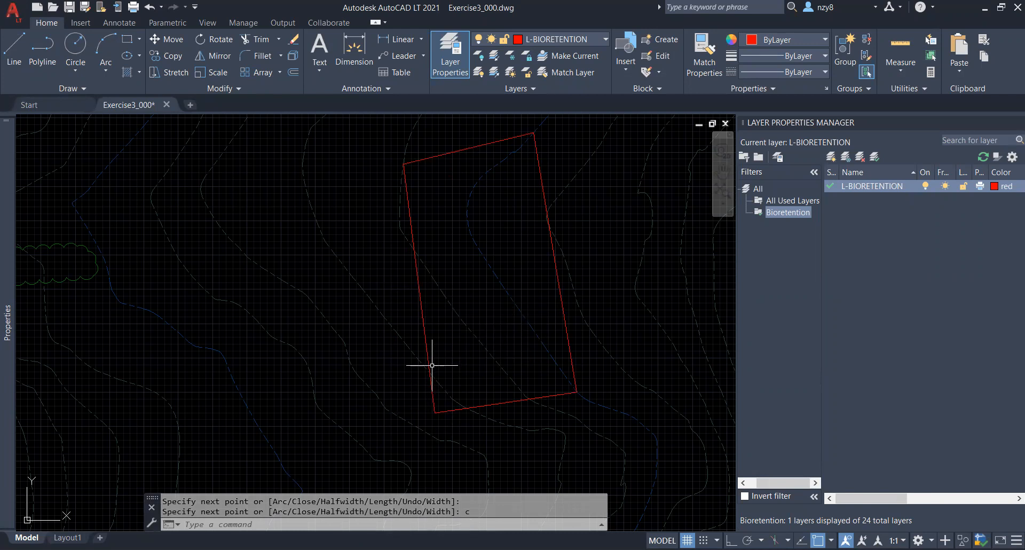
{"action": "mouse_move", "coordinate": [479, 366]}
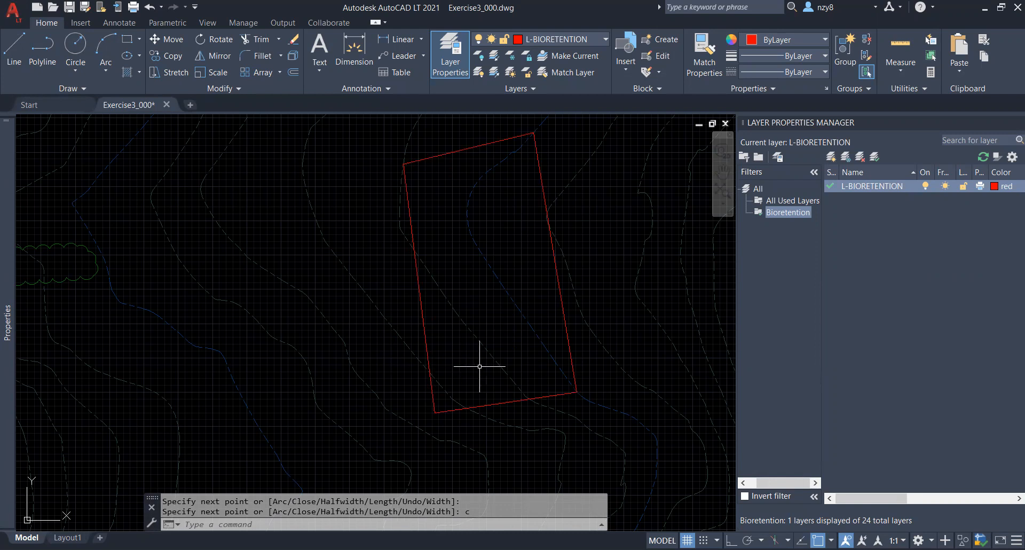
{"action": "mouse_move", "coordinate": [443, 390]}
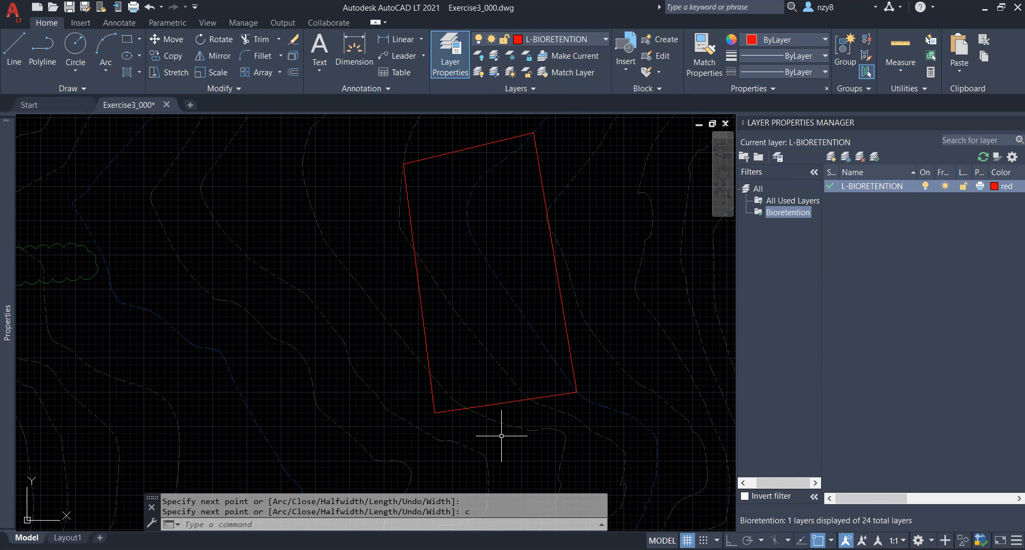
{"action": "mouse_move", "coordinate": [505, 351]}
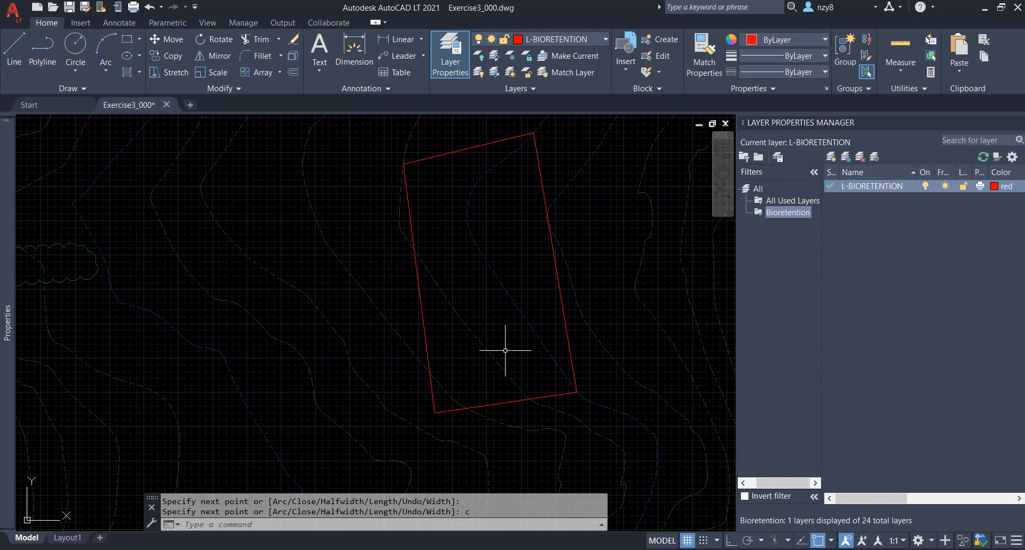
{"action": "mouse_move", "coordinate": [425, 353]}
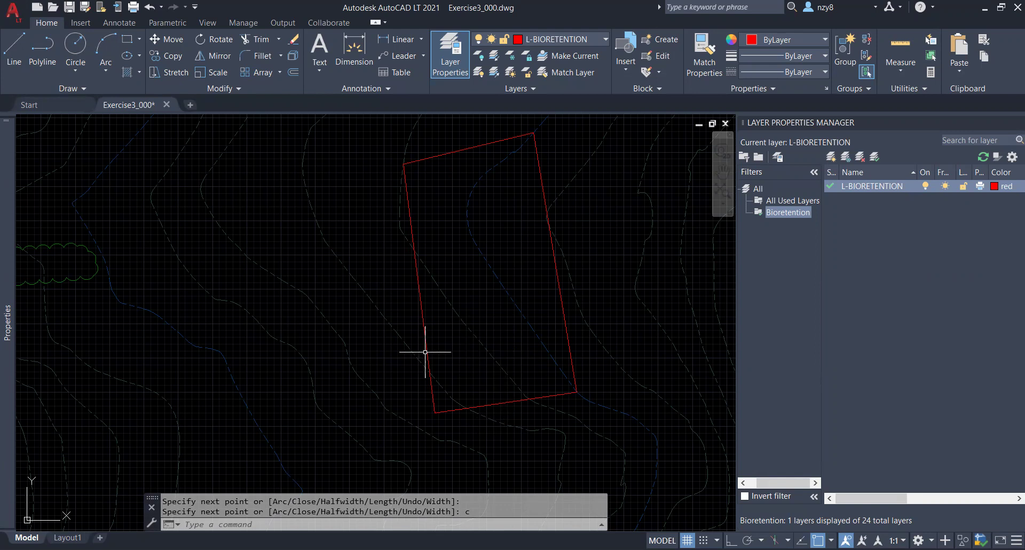
{"action": "mouse_move", "coordinate": [425, 353]}
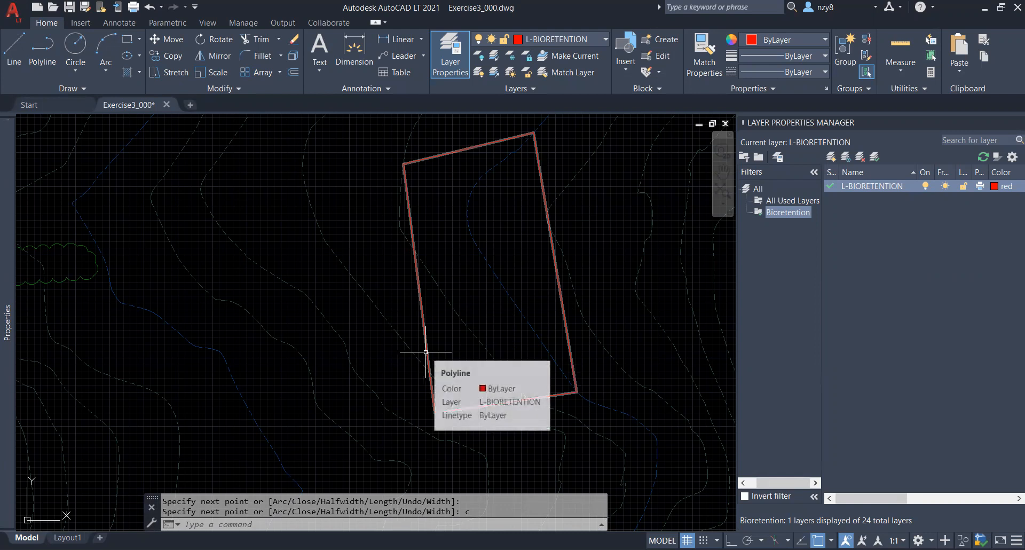
{"action": "mouse_move", "coordinate": [460, 194]}
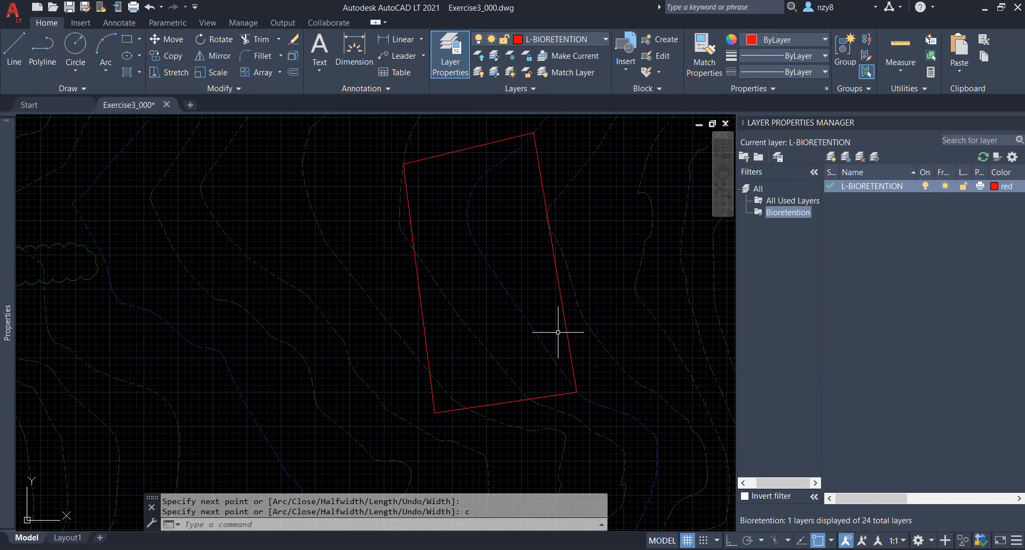
{"action": "mouse_move", "coordinate": [563, 312]}
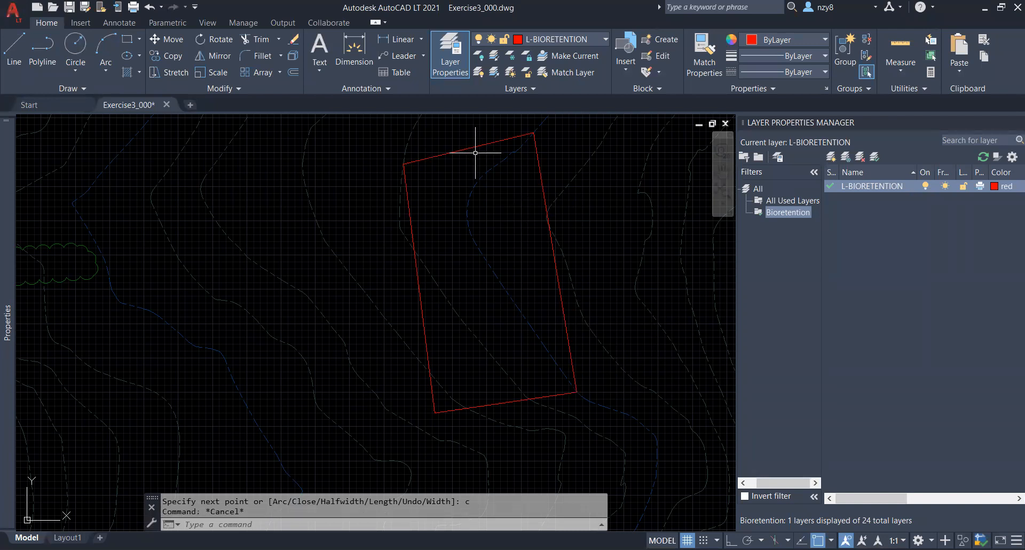
- Hatch the red bioretention outline with a SOLID fill at 63 transparency
{"action": "type", "text": "H"}
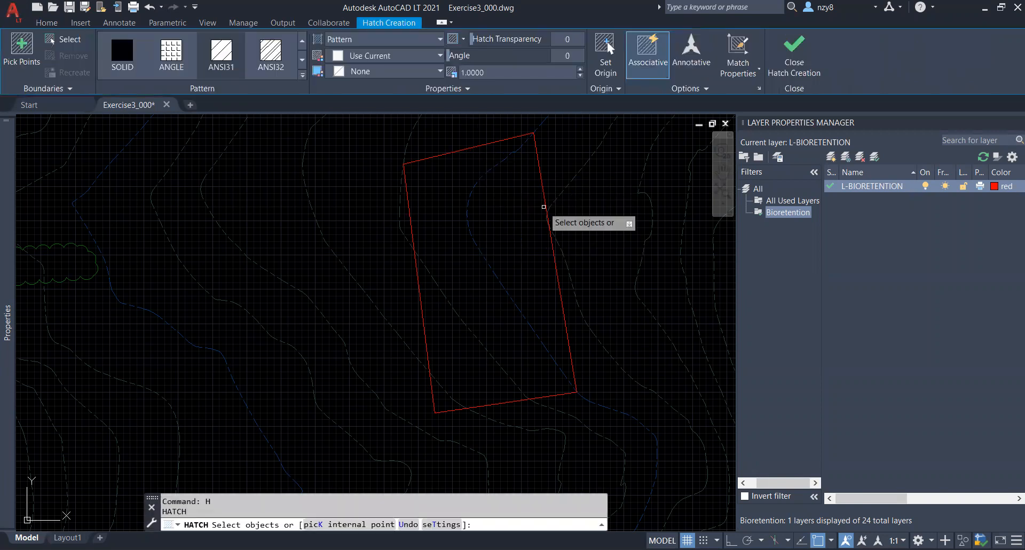
{"action": "mouse_move", "coordinate": [559, 273]}
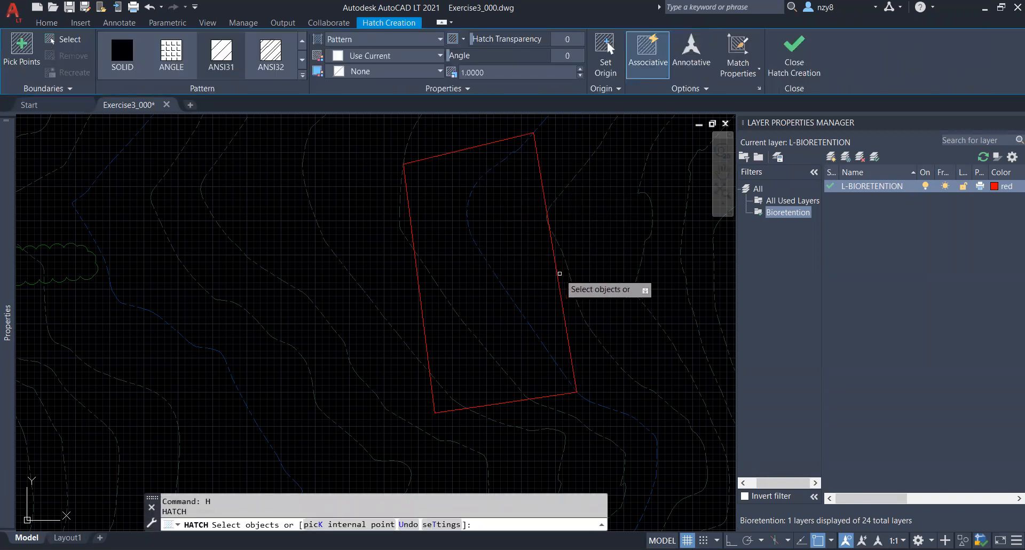
{"action": "left_click", "coordinate": [490, 274]}
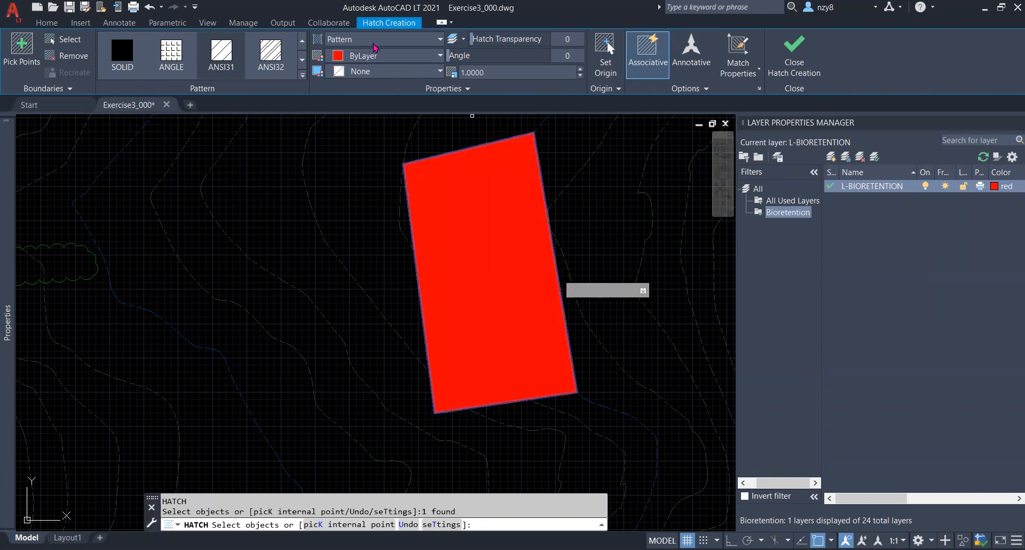
{"action": "mouse_move", "coordinate": [417, 49]}
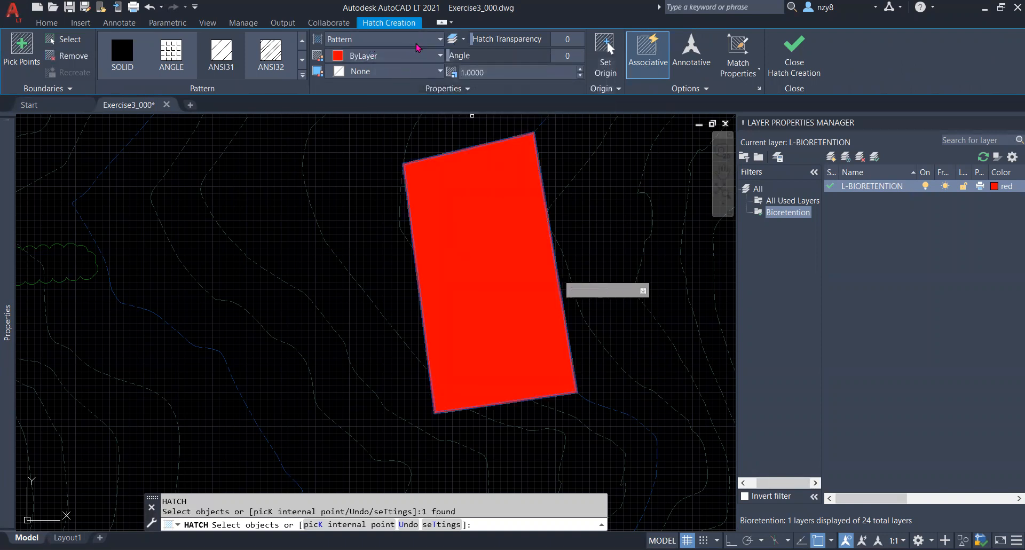
{"action": "left_click", "coordinate": [121, 54]}
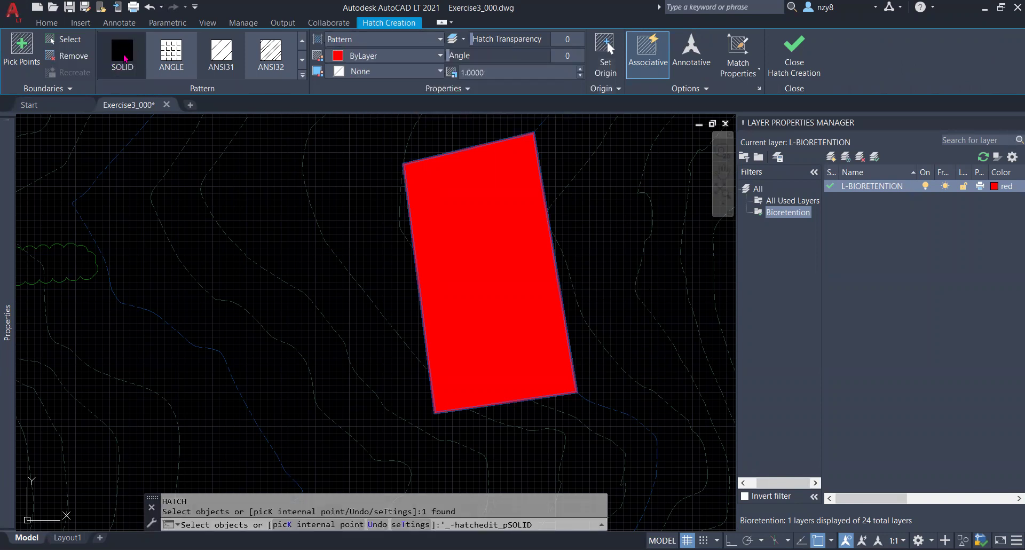
{"action": "left_click", "coordinate": [440, 39]}
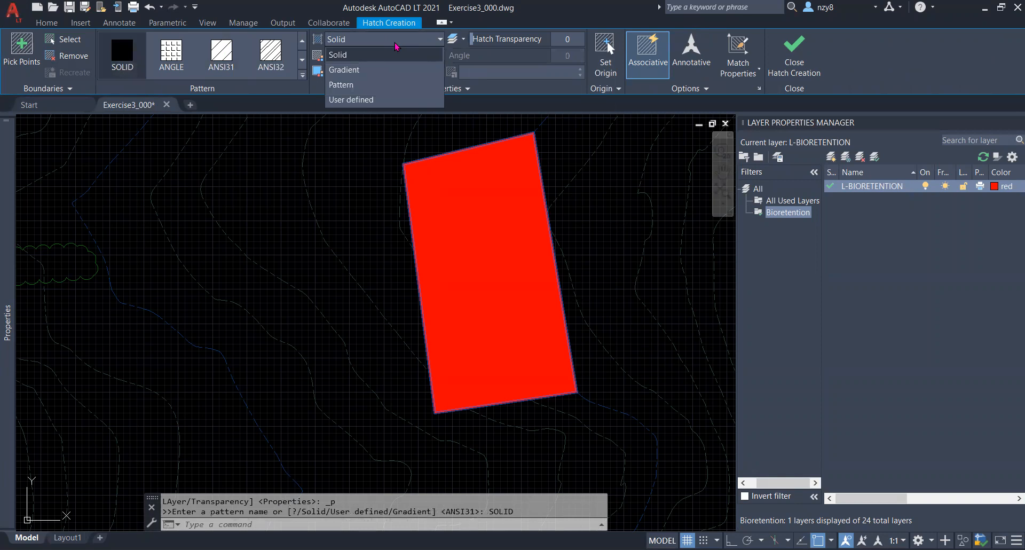
{"action": "left_click", "coordinate": [336, 39]}
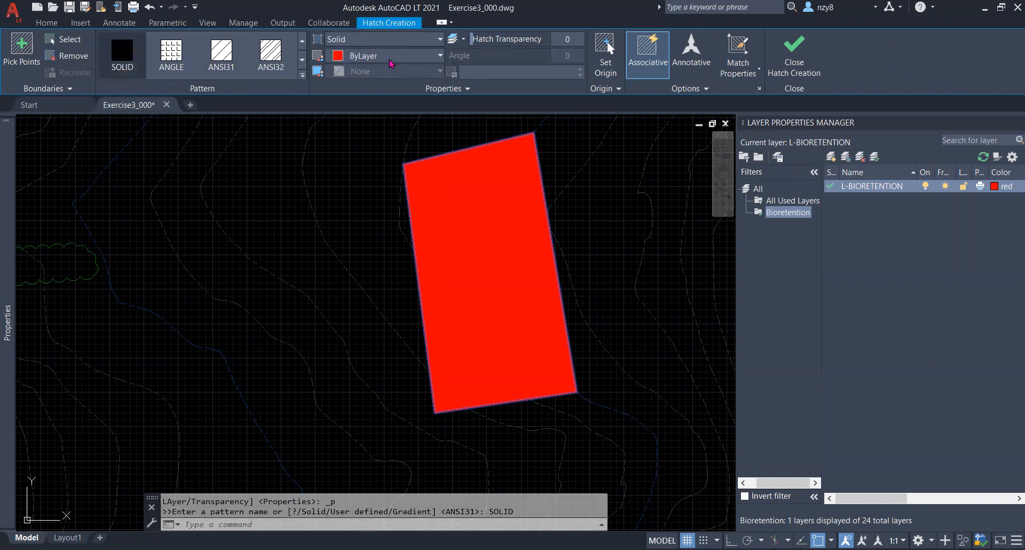
{"action": "mouse_move", "coordinate": [476, 39]}
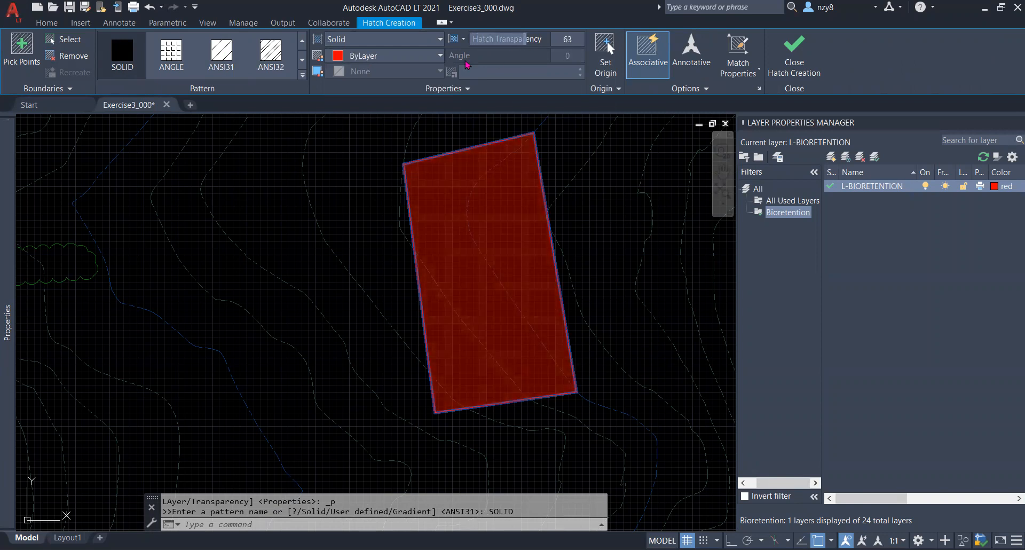
- Choose More Colors from the hatch colour dropdown to open Select Color
{"action": "left_click", "coordinate": [440, 55]}
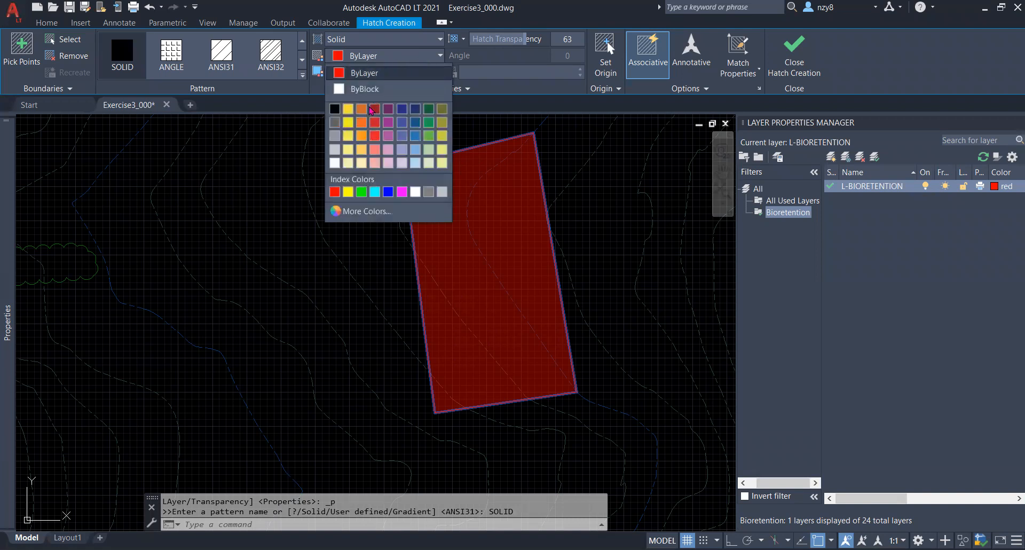
{"action": "mouse_move", "coordinate": [359, 210]}
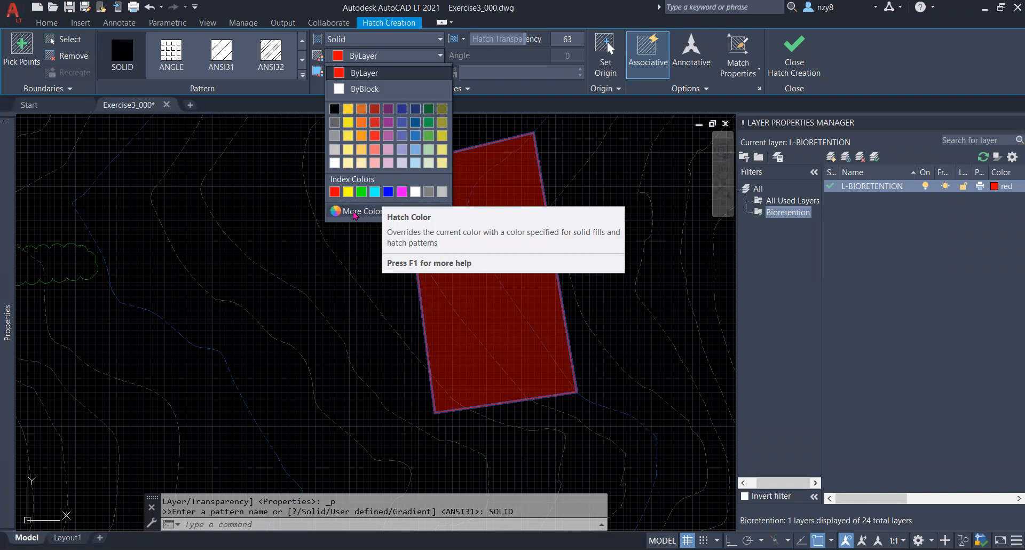
{"action": "left_click", "coordinate": [359, 211]}
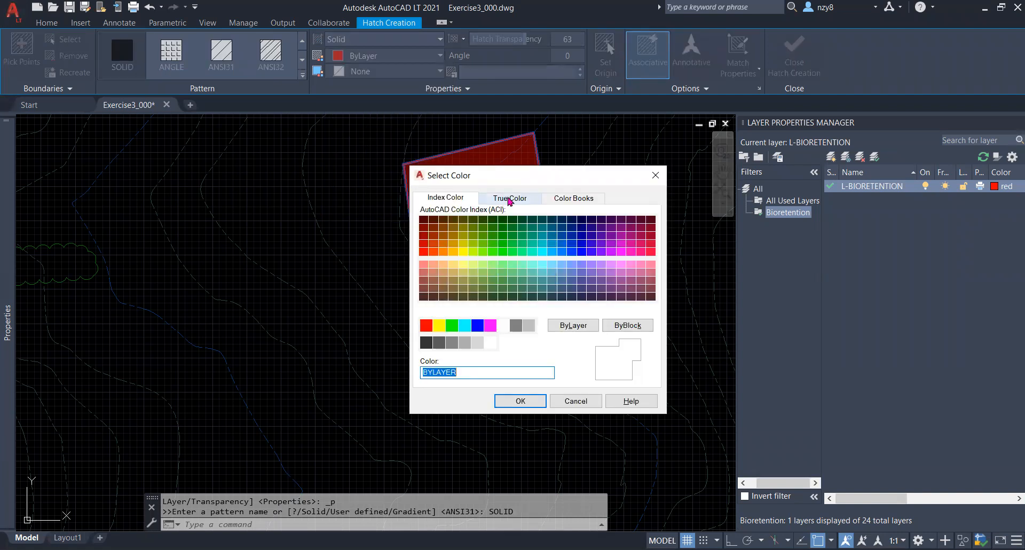
- Set the hatch to true-colour green (30,235,37) and end Hatch Creation
{"action": "left_click", "coordinate": [509, 198]}
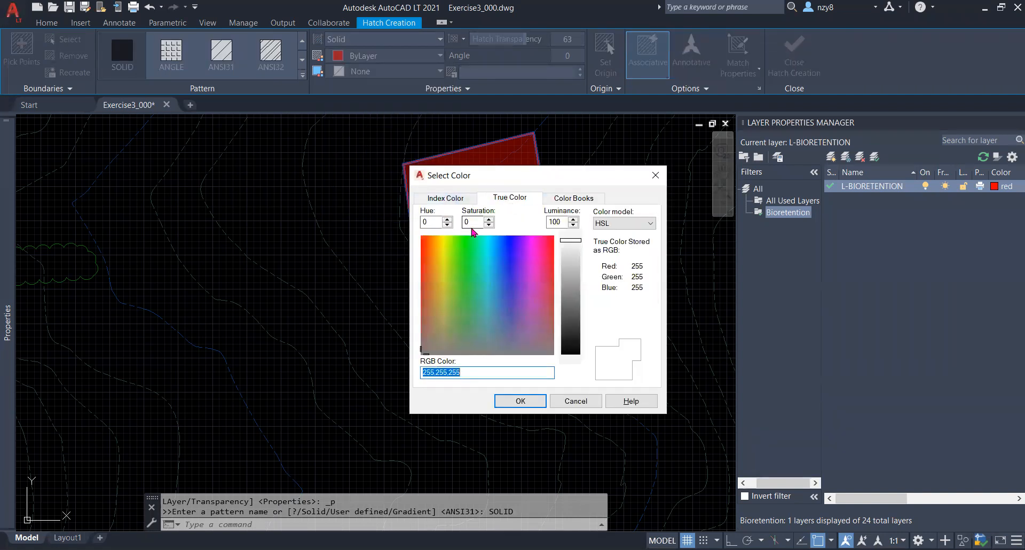
{"action": "left_click", "coordinate": [445, 198]}
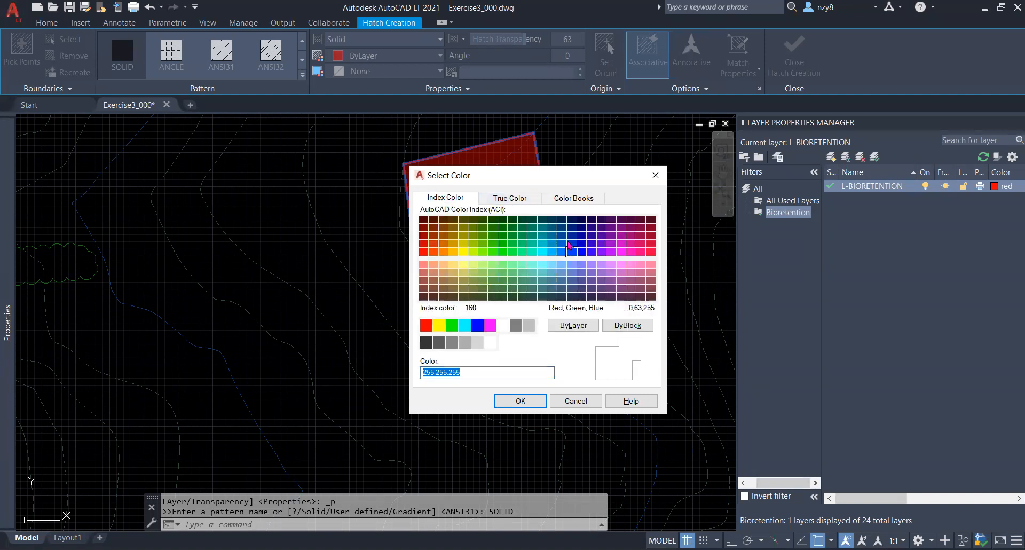
{"action": "left_click", "coordinate": [570, 238]}
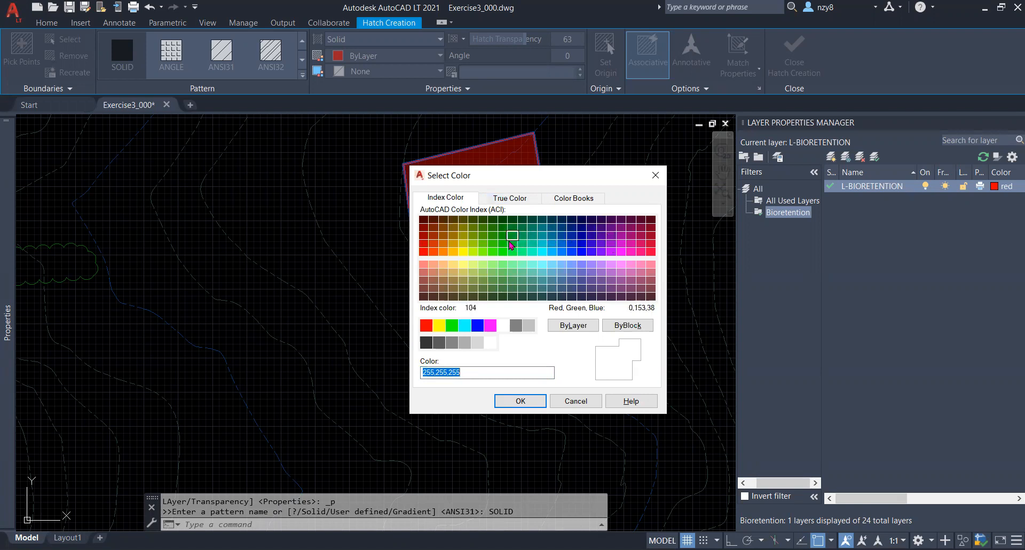
{"action": "mouse_move", "coordinate": [552, 245]}
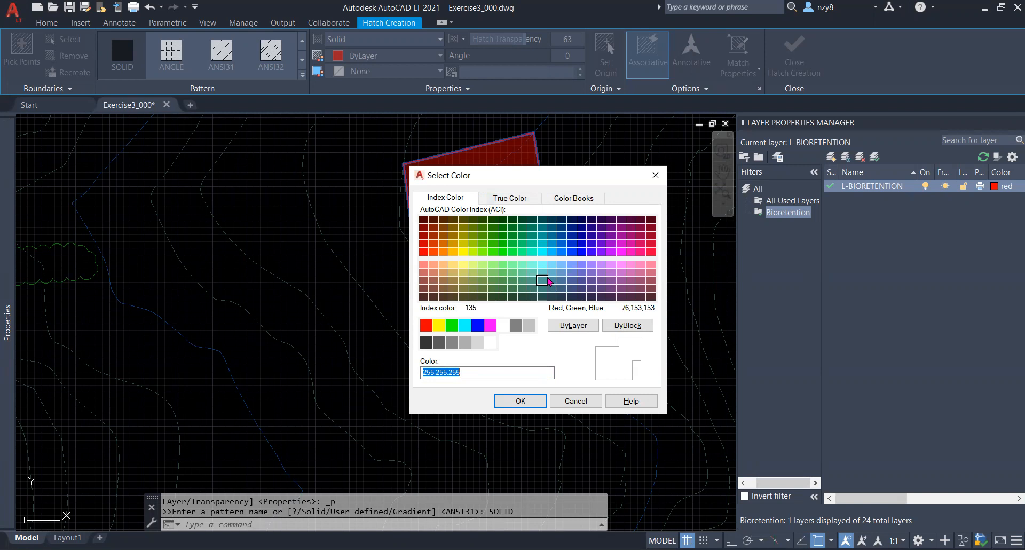
{"action": "mouse_move", "coordinate": [541, 227]}
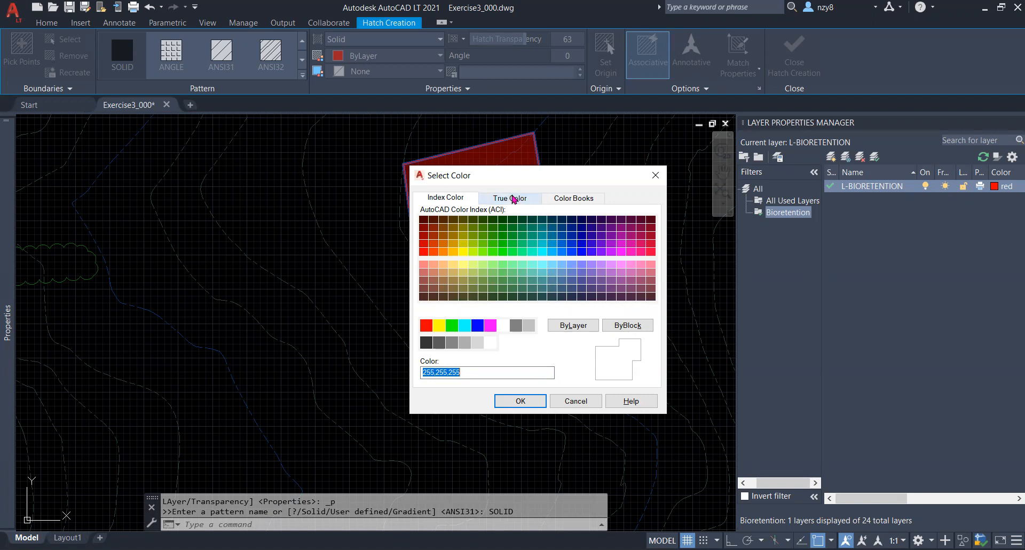
{"action": "mouse_move", "coordinate": [514, 201]}
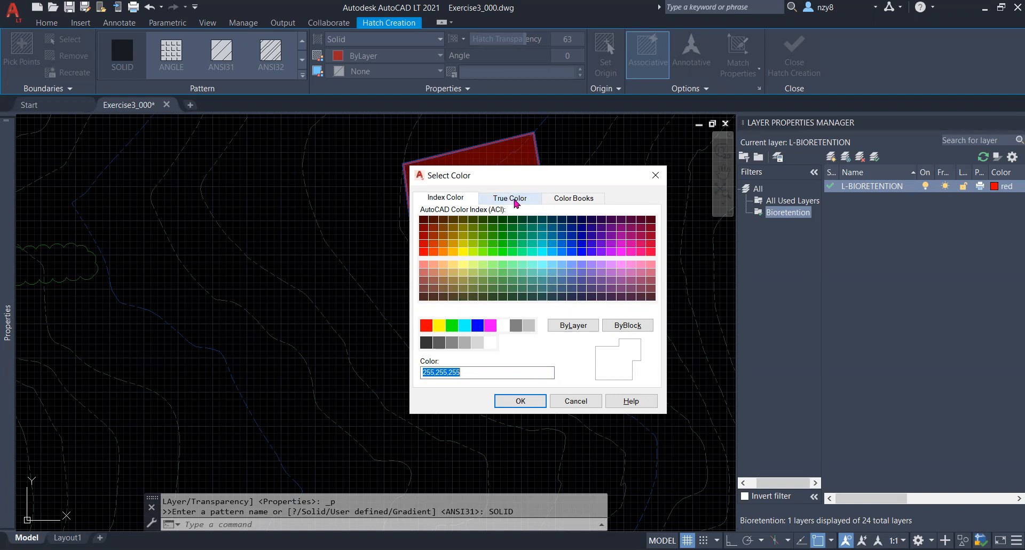
{"action": "left_click", "coordinate": [509, 198]}
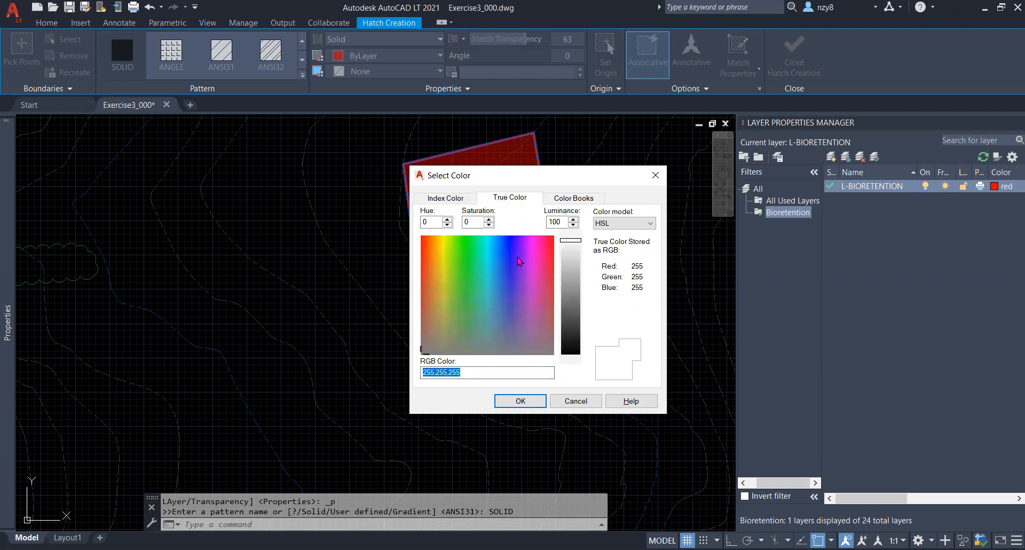
{"action": "left_click", "coordinate": [504, 295]}
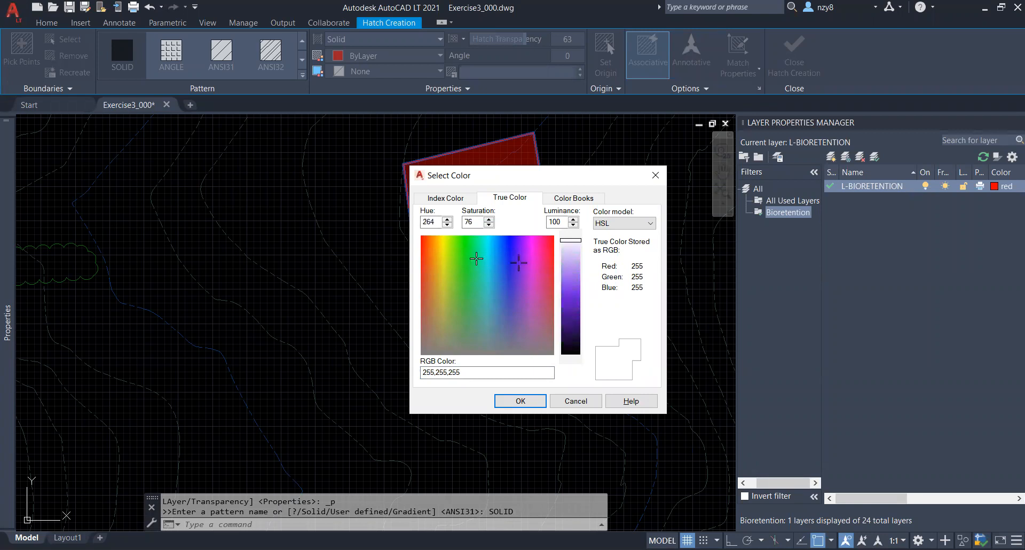
{"action": "left_click", "coordinate": [519, 261]}
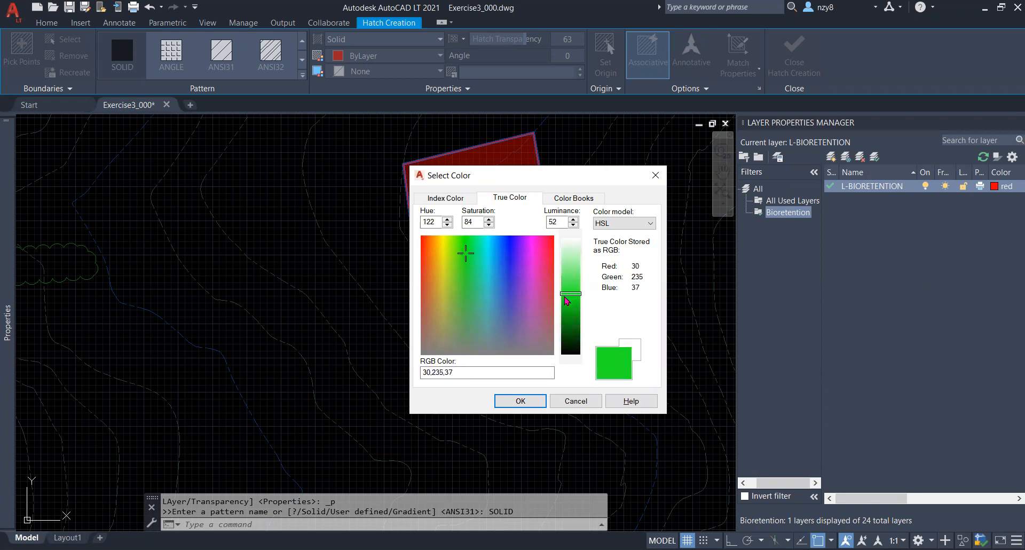
{"action": "mouse_move", "coordinate": [542, 395]}
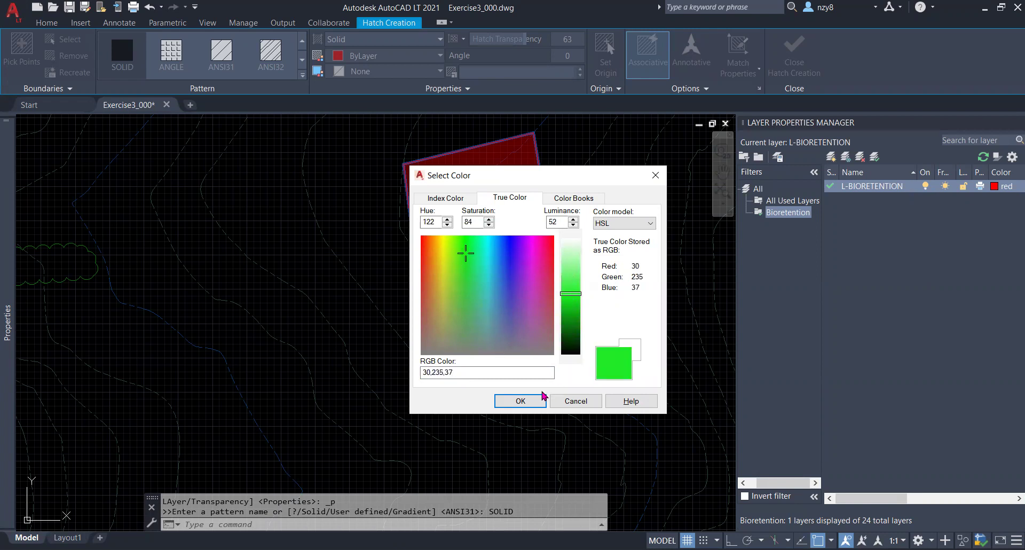
{"action": "left_click", "coordinate": [520, 401]}
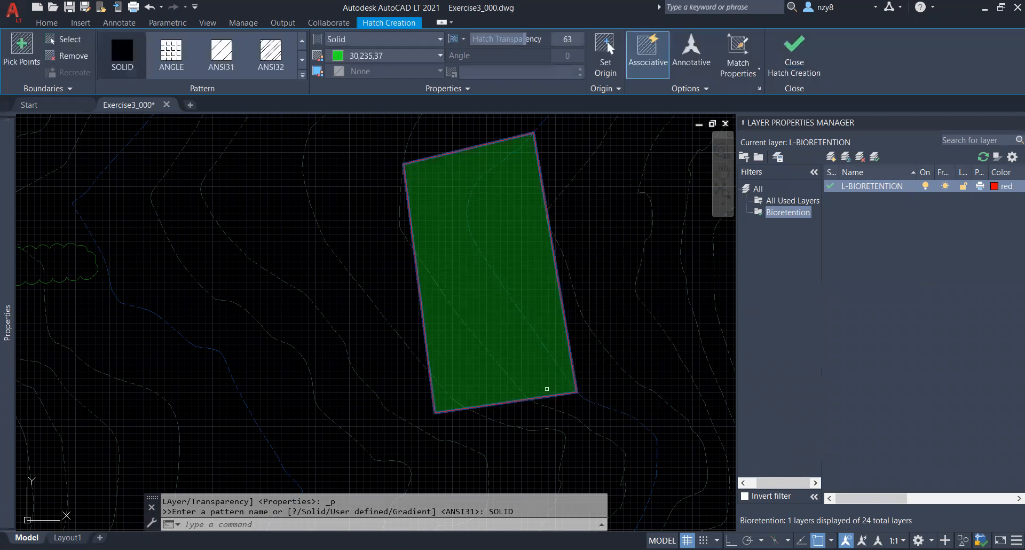
{"action": "key", "text": "Escape"}
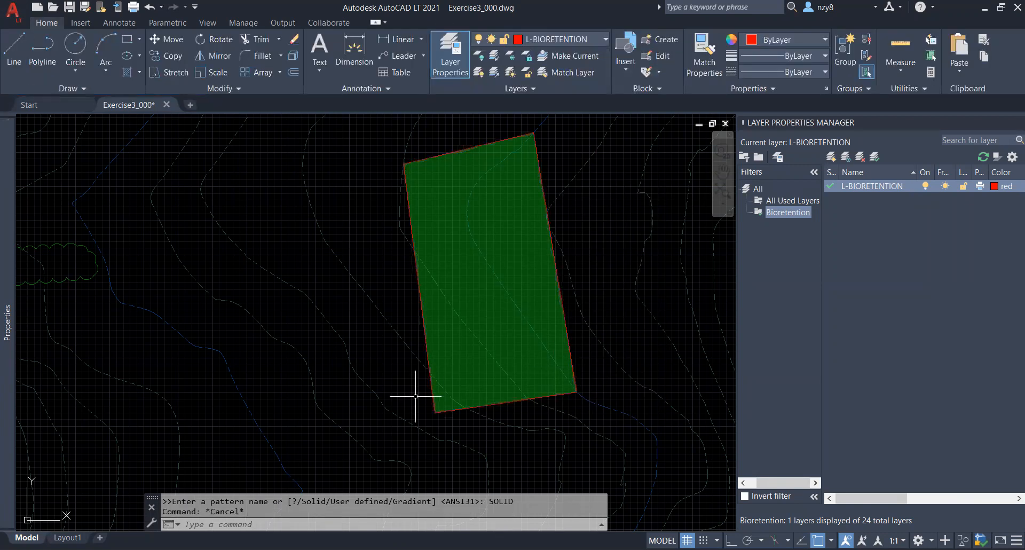
- Switch to Layout1 and bring up its Page Setup Manager
{"action": "left_click", "coordinate": [66, 538]}
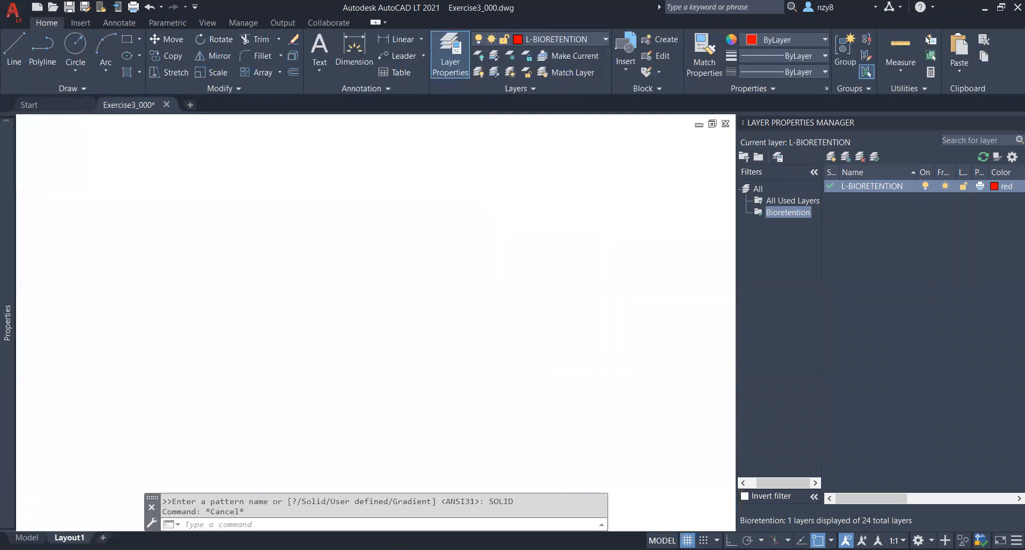
{"action": "right_click", "coordinate": [69, 538]}
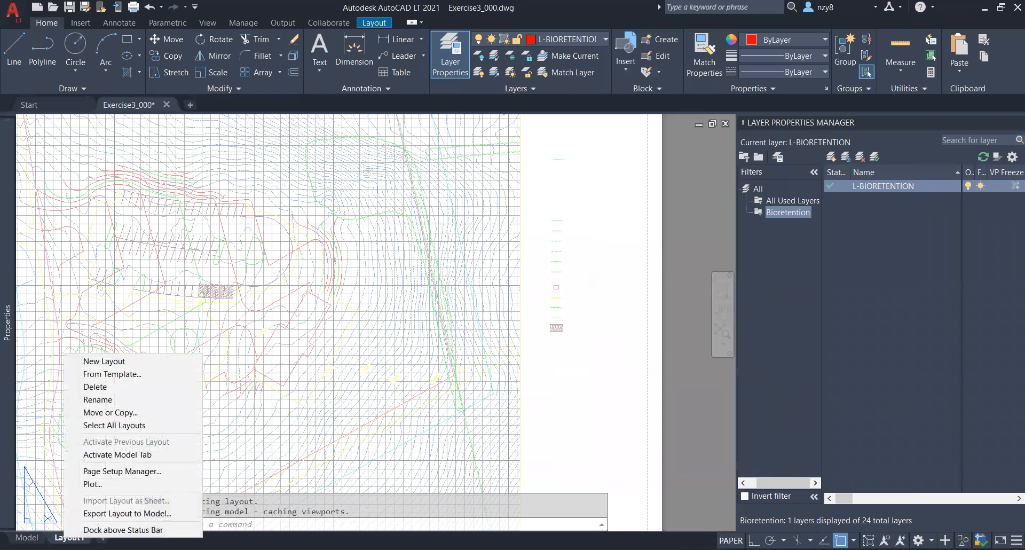
{"action": "left_click", "coordinate": [122, 471]}
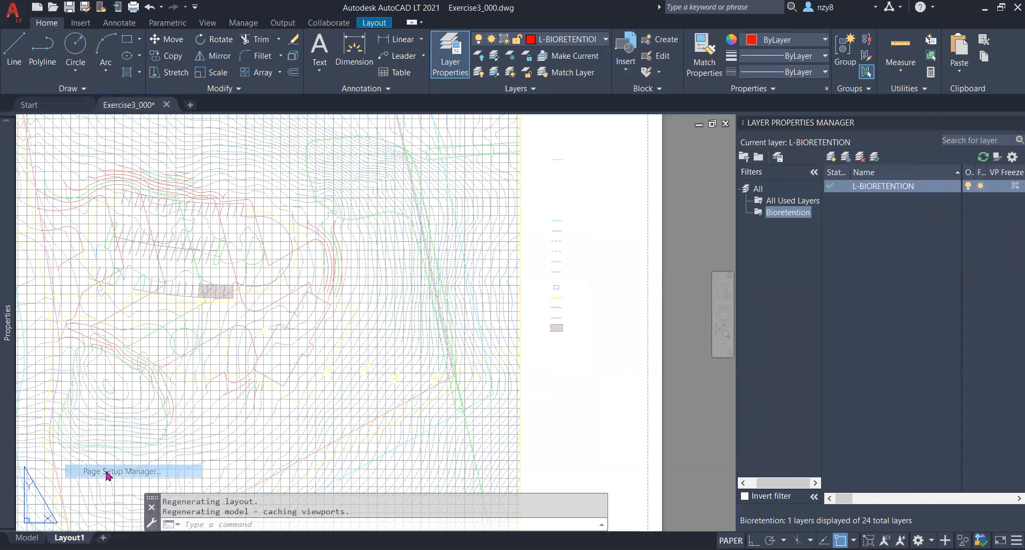
{"action": "left_click", "coordinate": [119, 471]}
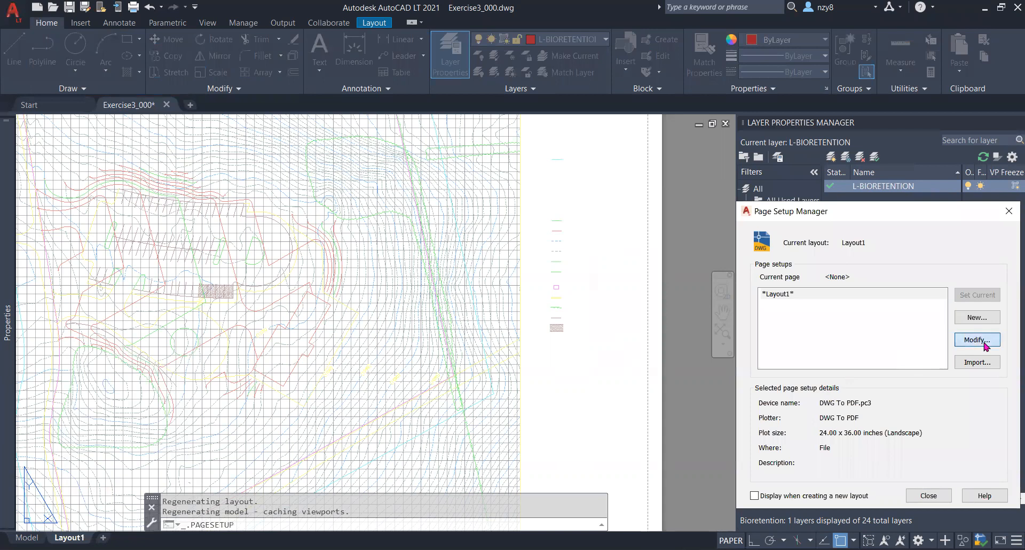
- Turn on Plot transparency and Display plot styles in Layout1's page setup
{"action": "left_click", "coordinate": [977, 340]}
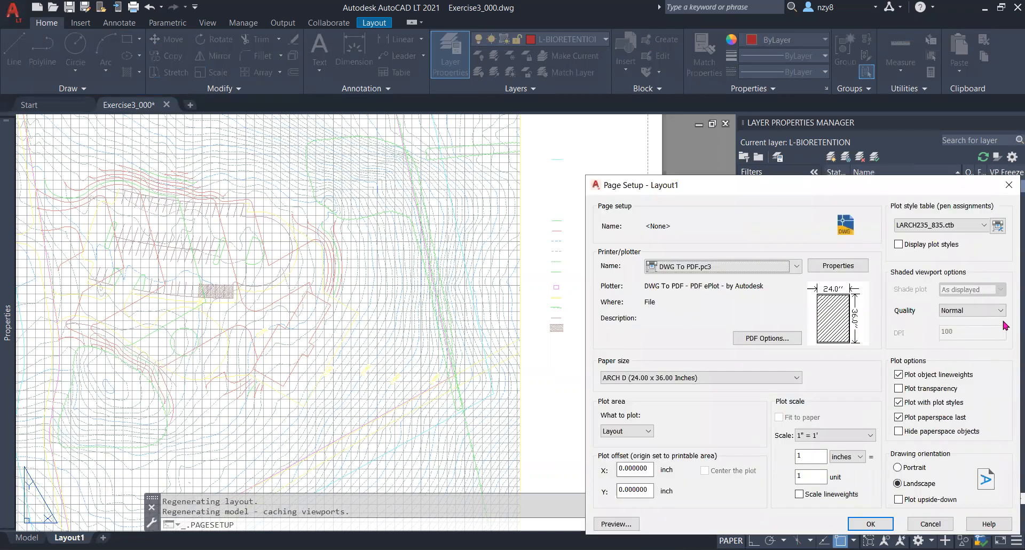
{"action": "mouse_move", "coordinate": [768, 192]}
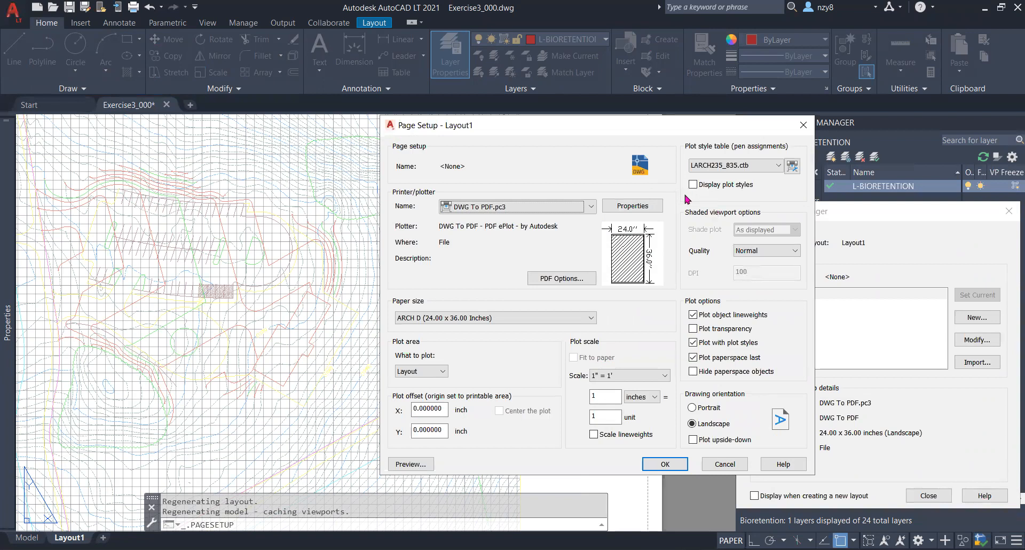
{"action": "mouse_move", "coordinate": [713, 337]}
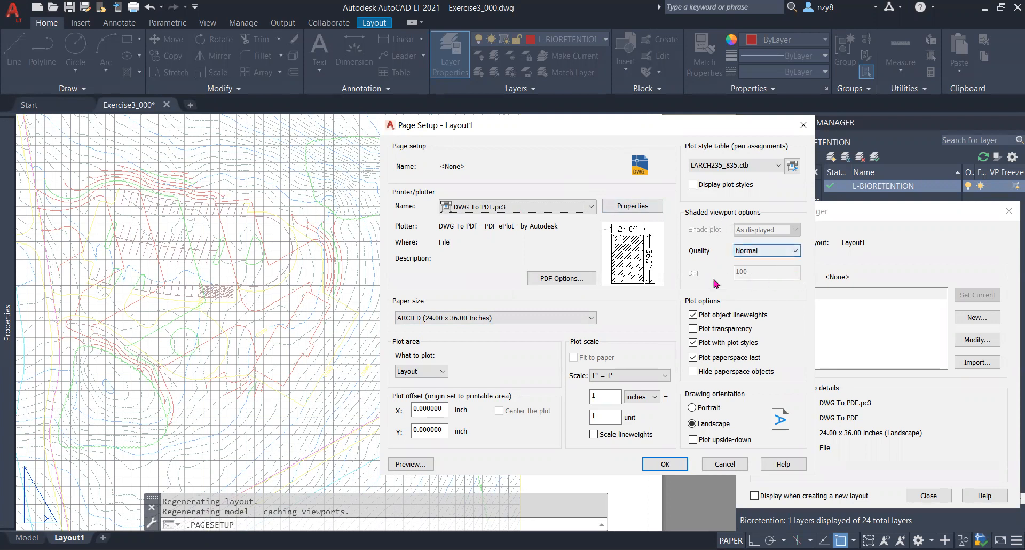
{"action": "mouse_move", "coordinate": [693, 328]}
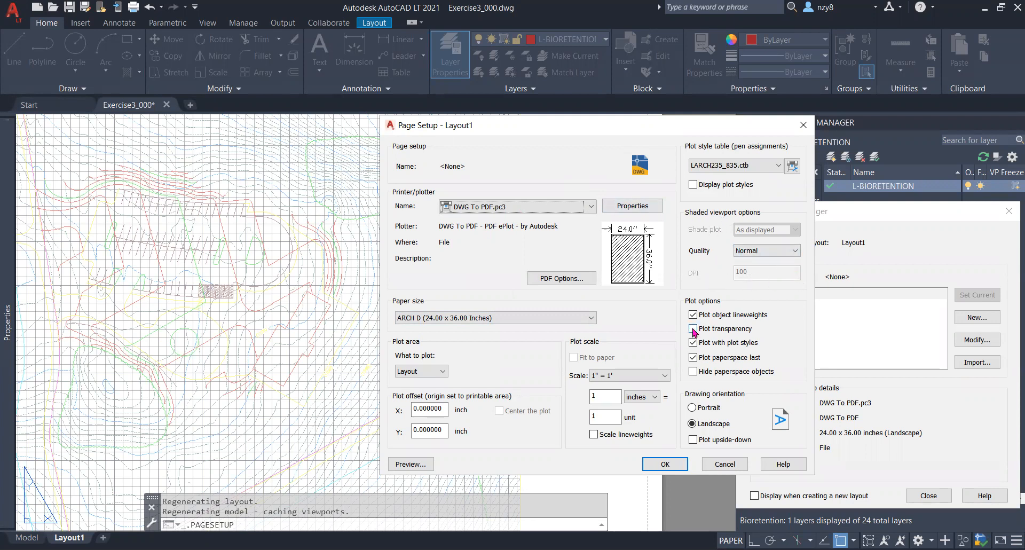
{"action": "left_click", "coordinate": [692, 328]}
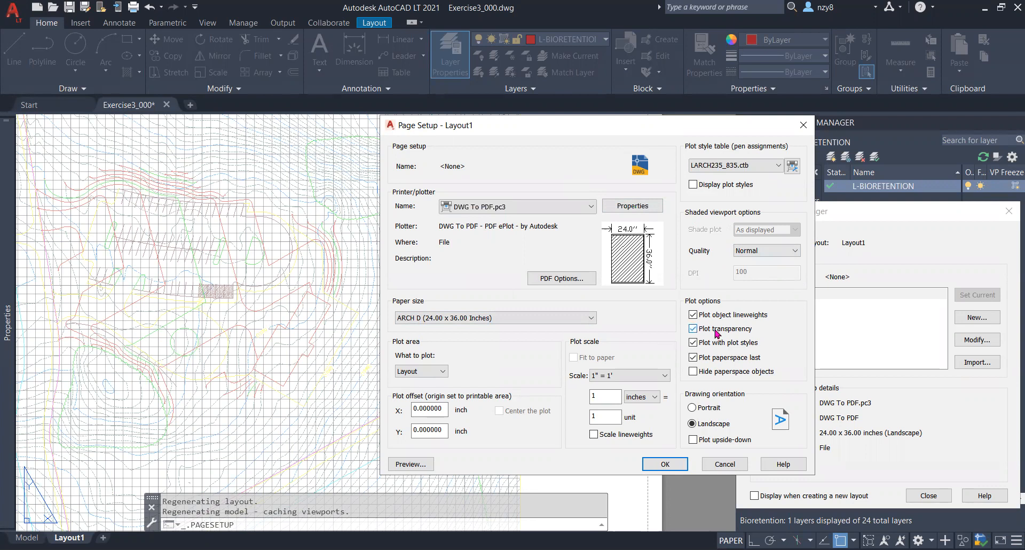
{"action": "mouse_move", "coordinate": [743, 334]}
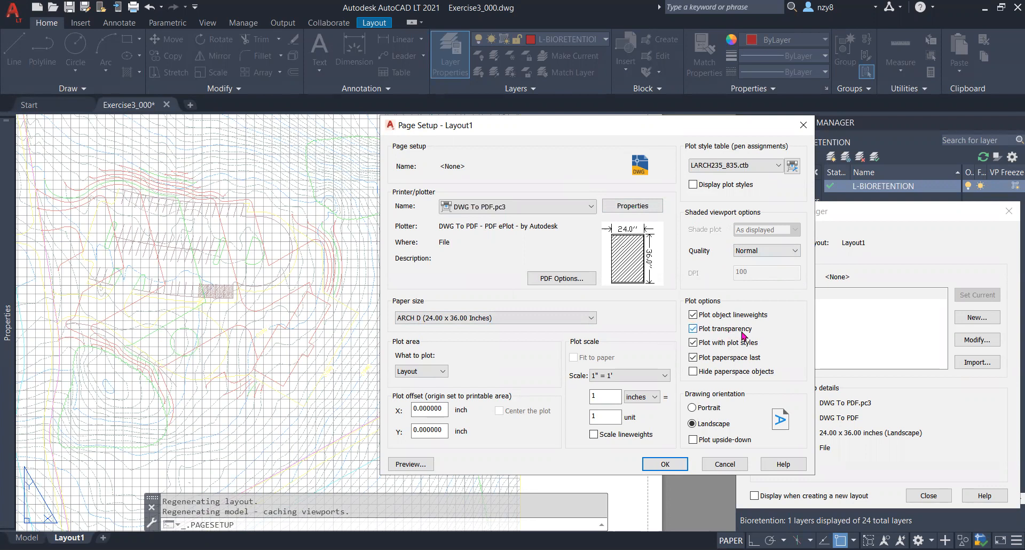
{"action": "mouse_move", "coordinate": [764, 337]}
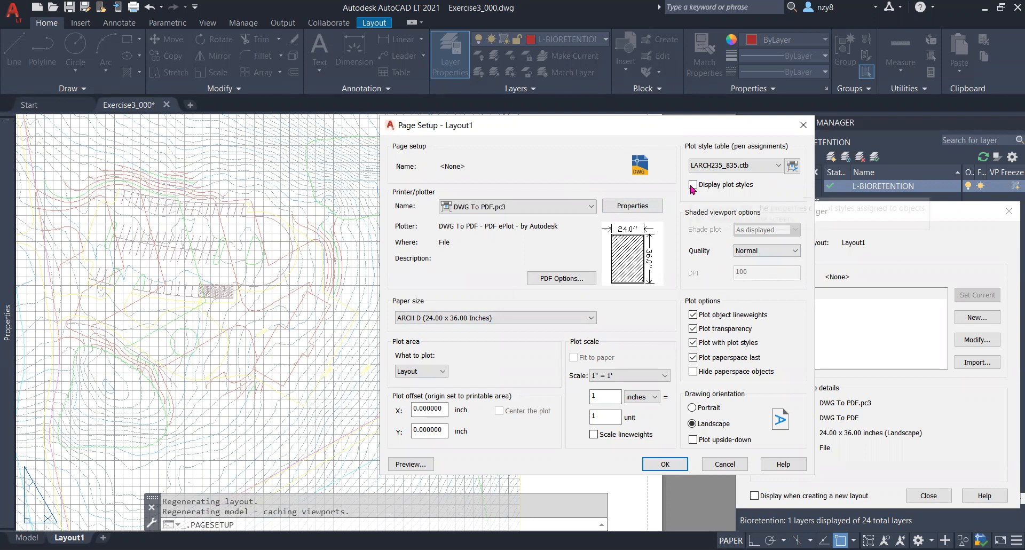
{"action": "mouse_move", "coordinate": [694, 184]}
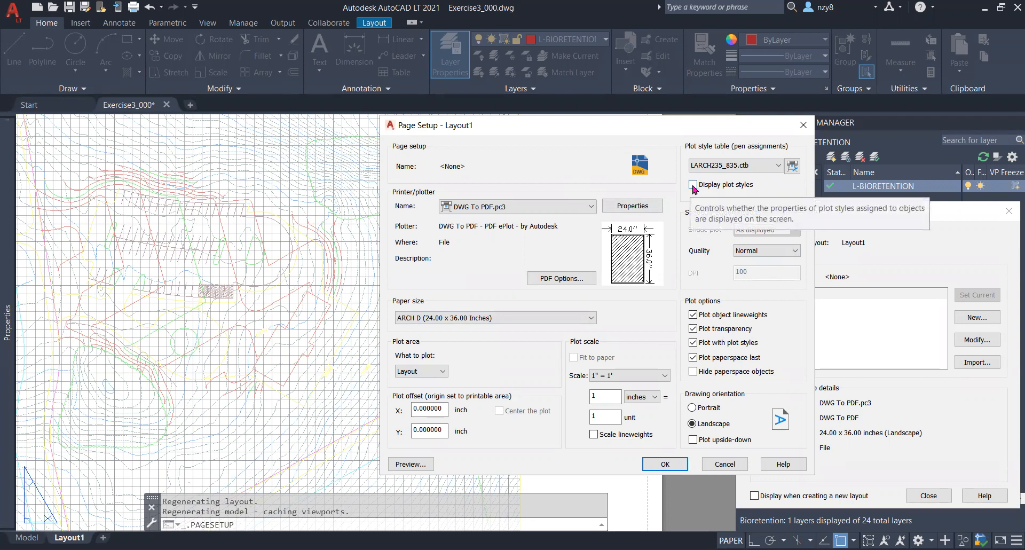
{"action": "left_click", "coordinate": [693, 184]}
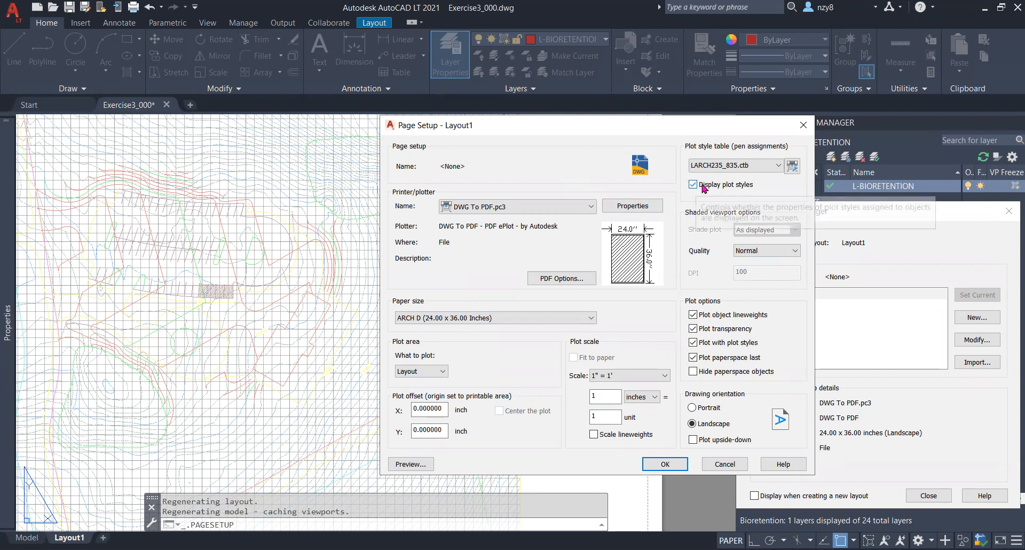
{"action": "mouse_move", "coordinate": [665, 464]}
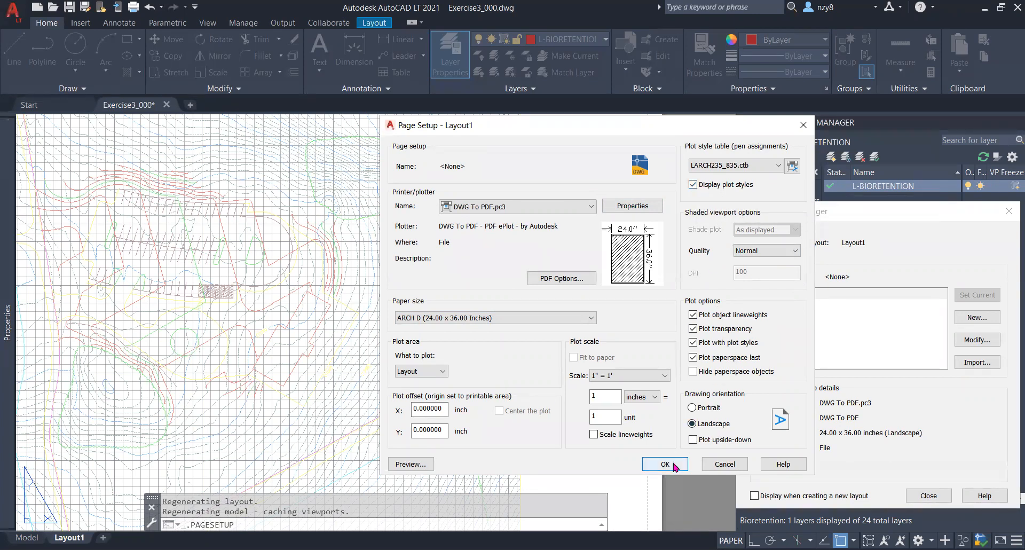
{"action": "left_click", "coordinate": [665, 464]}
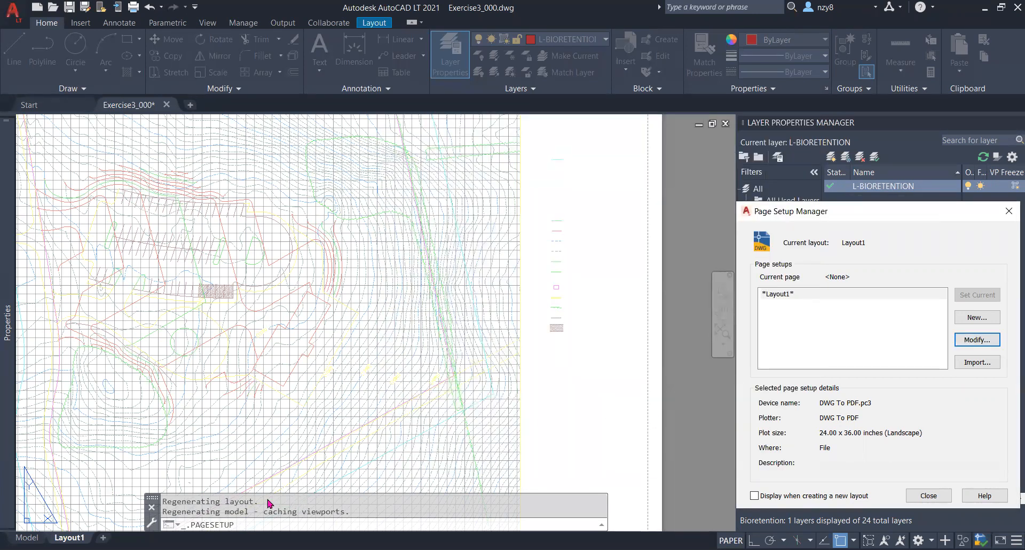
{"action": "mouse_move", "coordinate": [928, 494]}
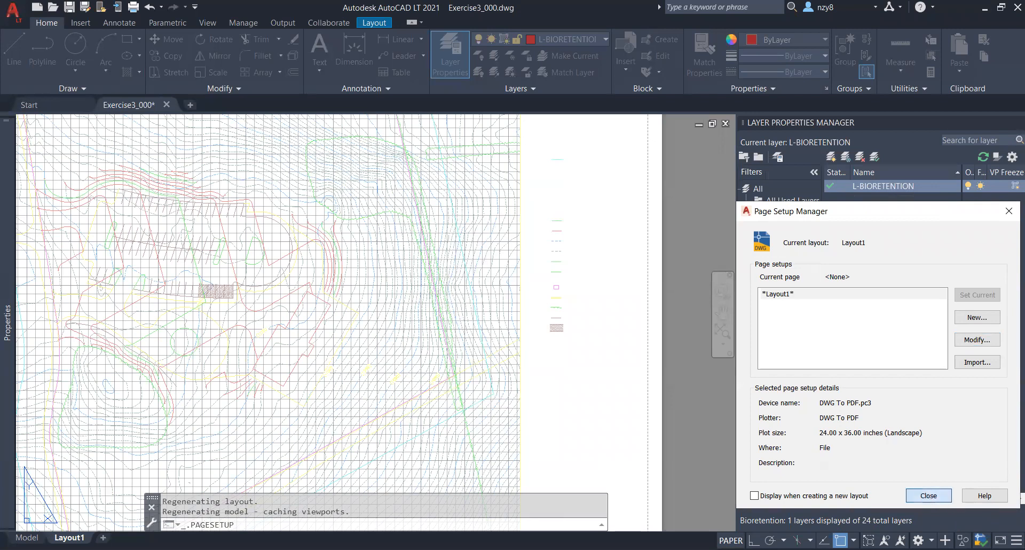
- Move the green bioretention hatch into view near the top of the layout
{"action": "left_click", "coordinate": [928, 495]}
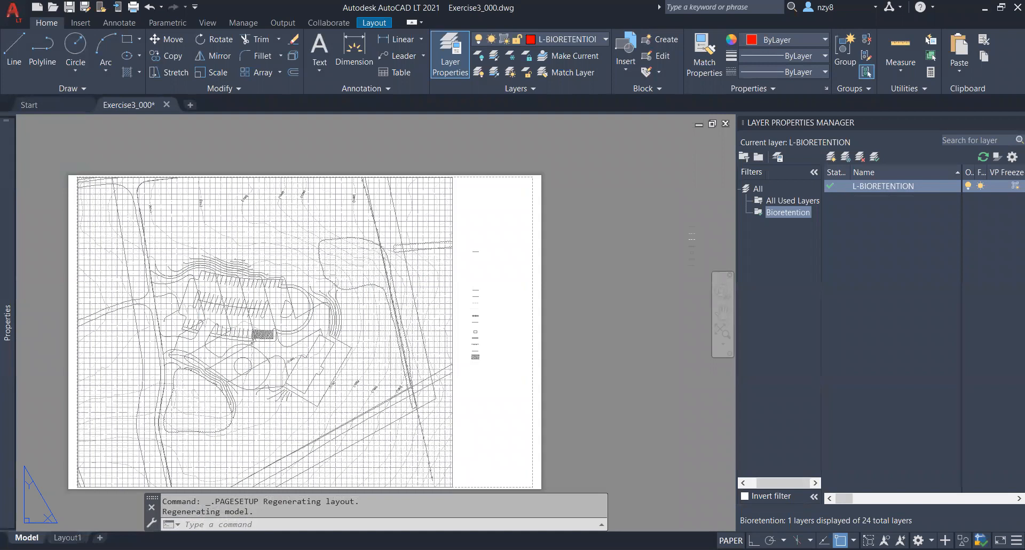
{"action": "left_click", "coordinate": [26, 537]}
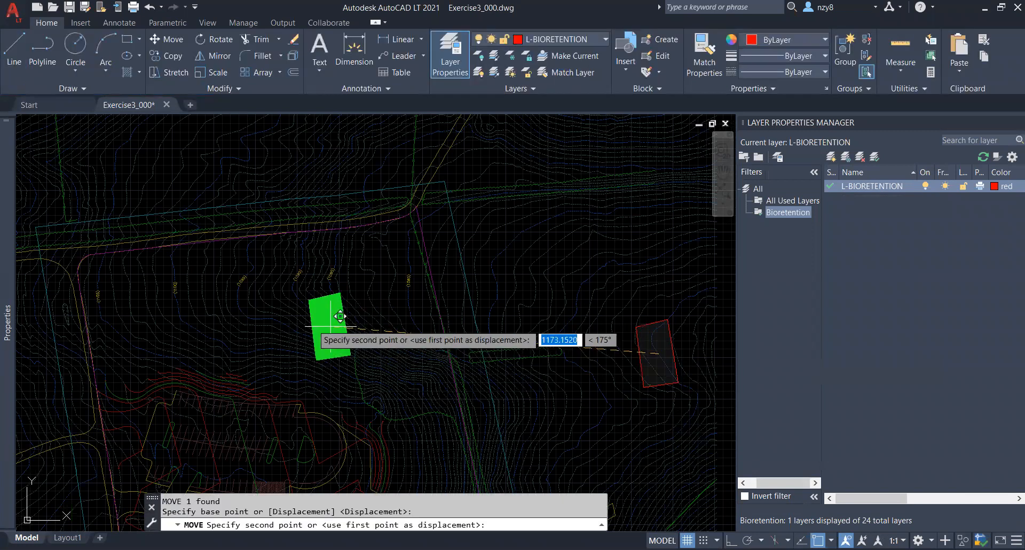
{"action": "left_click", "coordinate": [67, 537]}
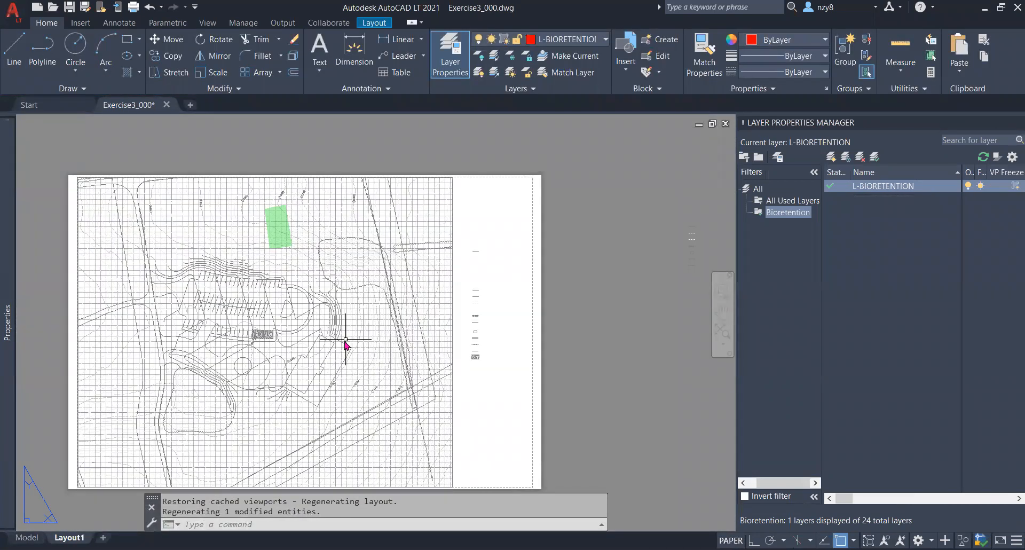
{"action": "mouse_move", "coordinate": [334, 280]}
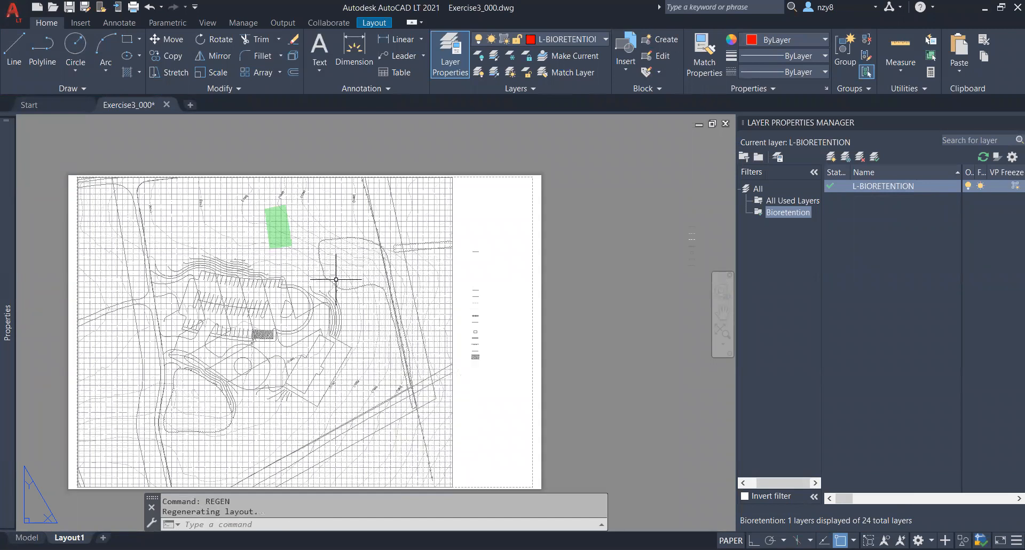
{"action": "scroll", "scroll_direction": "down", "scroll_amount": 3}
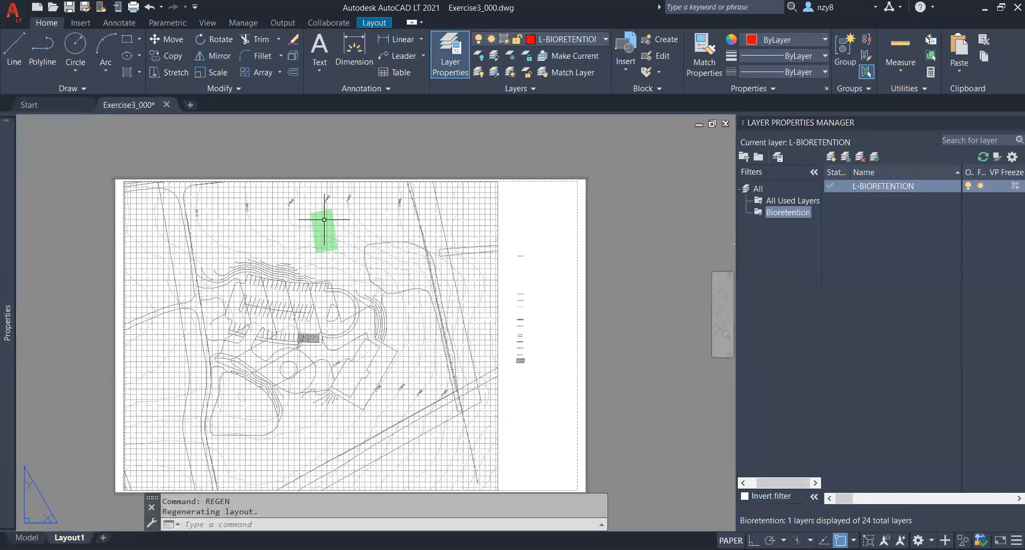
{"action": "mouse_move", "coordinate": [130, 510]}
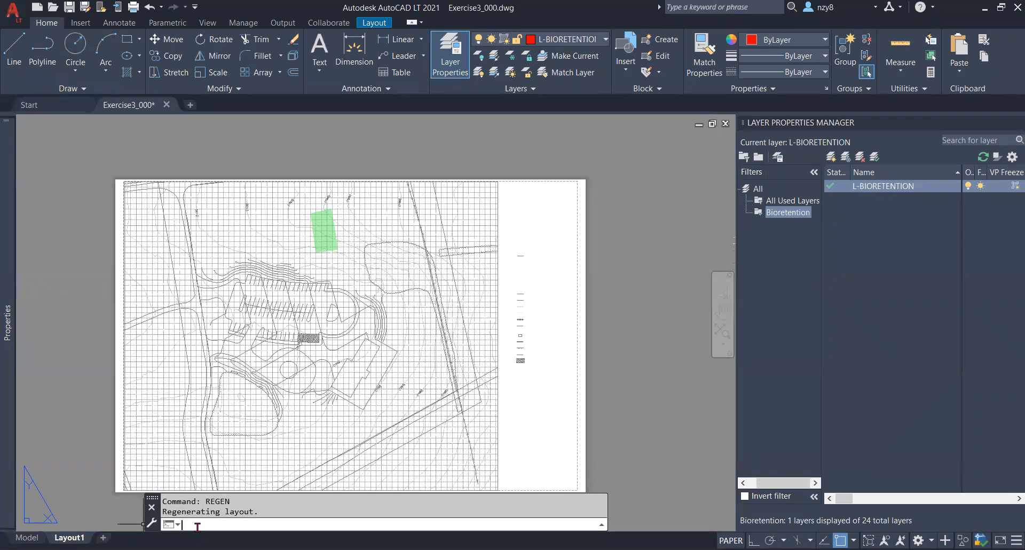
- Plot Layout1 to PDF Exercise3_000-Layout1 saved on the Desktop
{"action": "type", "text": "PL"}
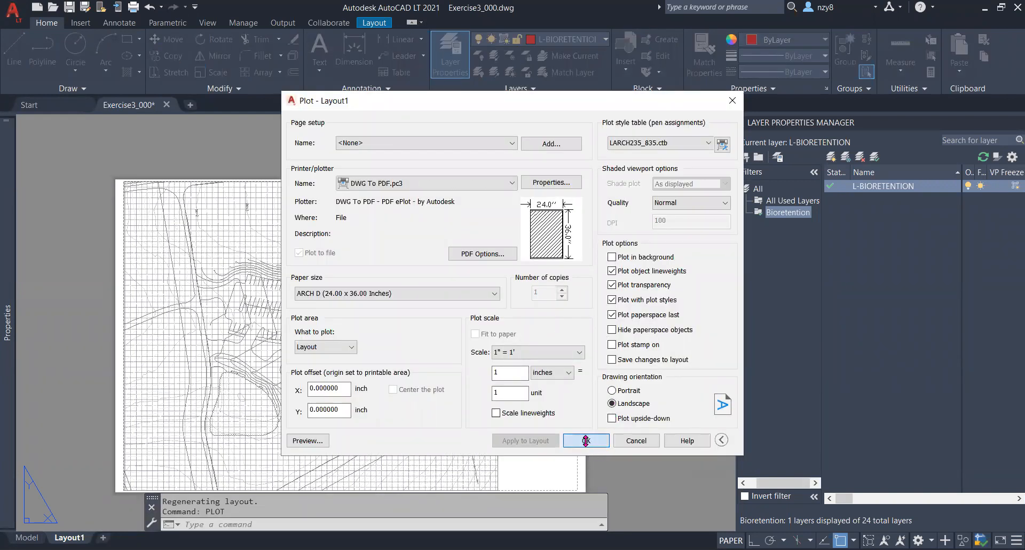
{"action": "left_click", "coordinate": [585, 440]}
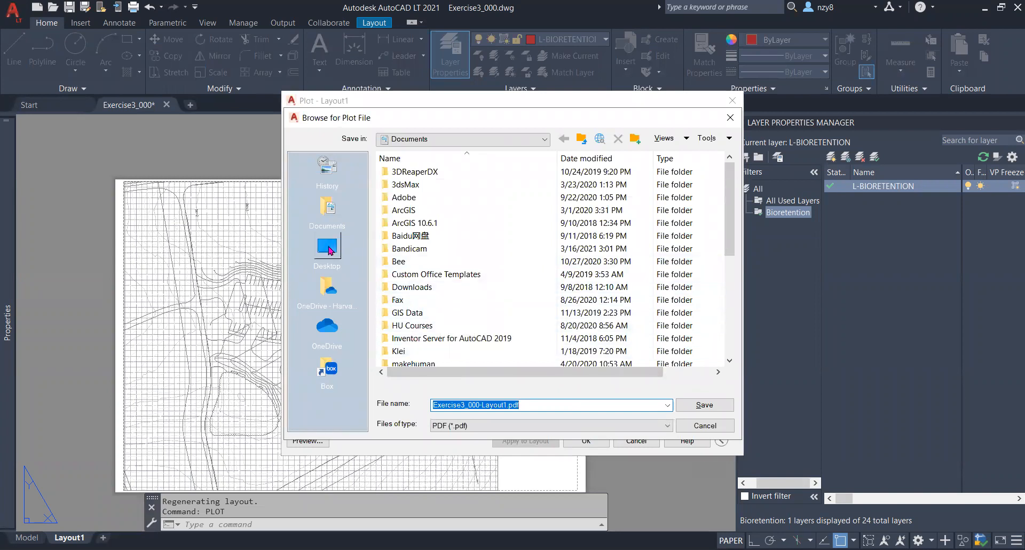
{"action": "left_click", "coordinate": [327, 249]}
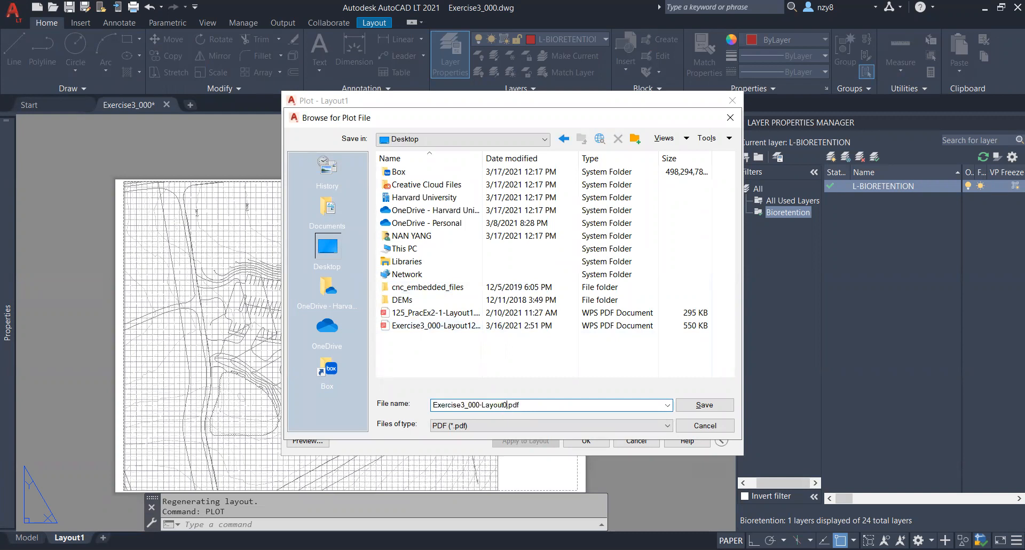
{"action": "left_click", "coordinate": [704, 405]}
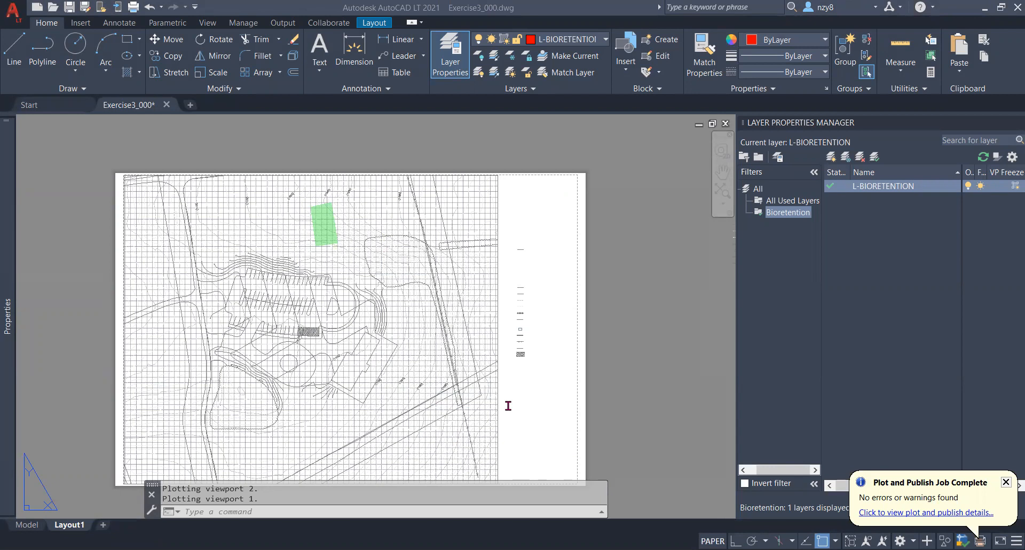
{"action": "mouse_move", "coordinate": [600, 117]}
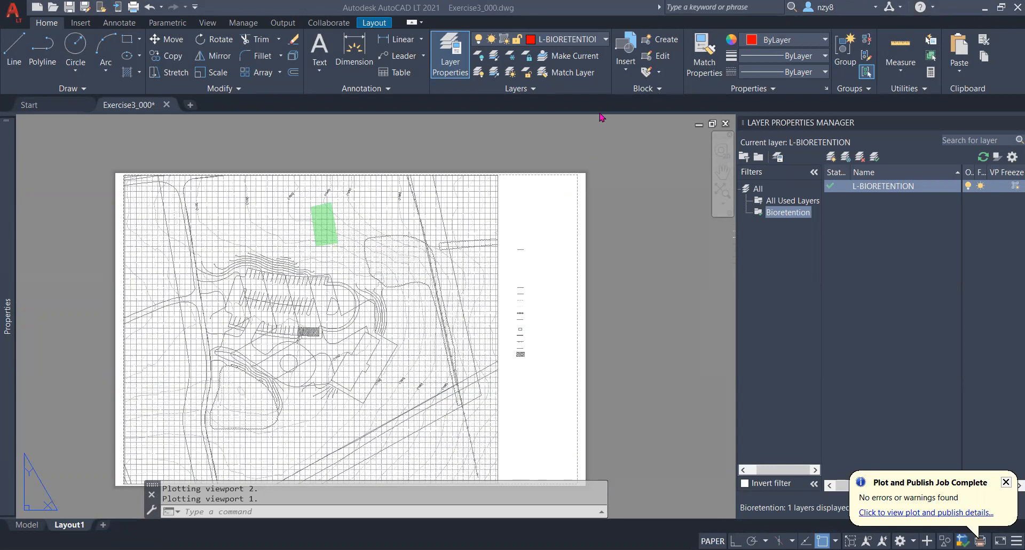
{"action": "mouse_move", "coordinate": [608, 28]}
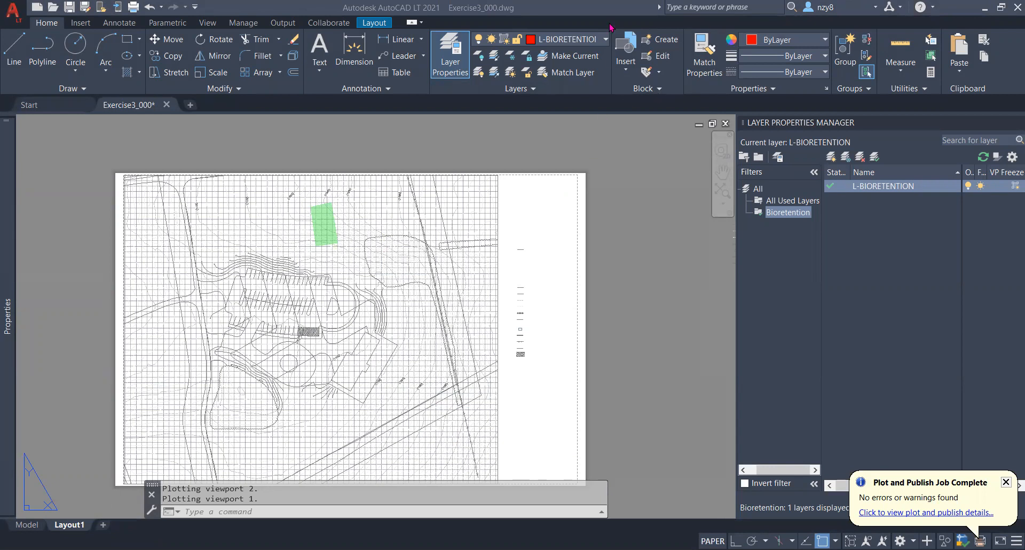